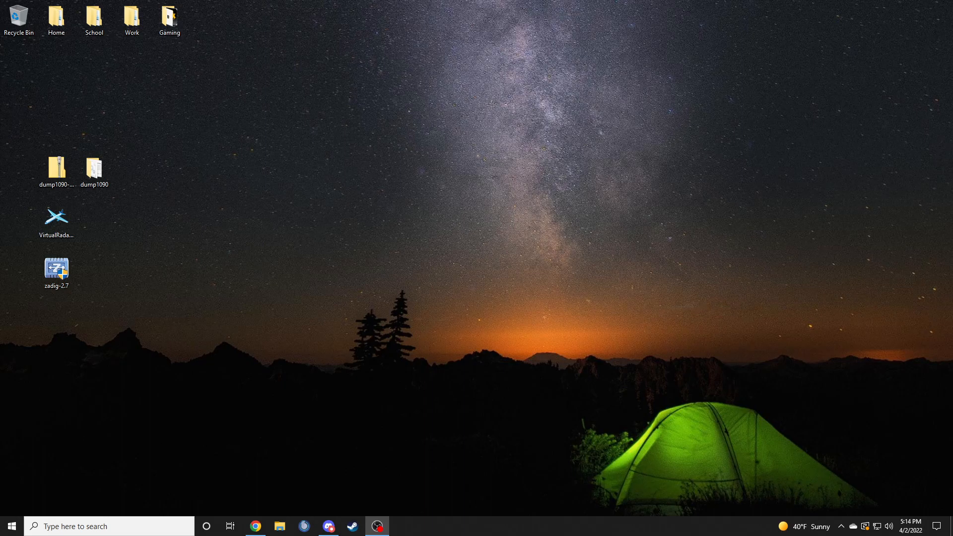
mouse_move(351, 299)
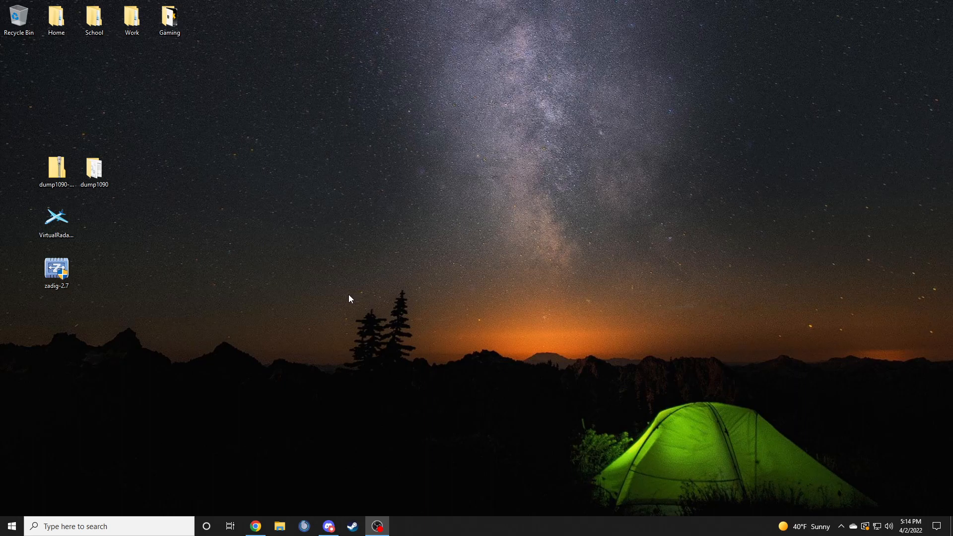
mouse_move(344, 297)
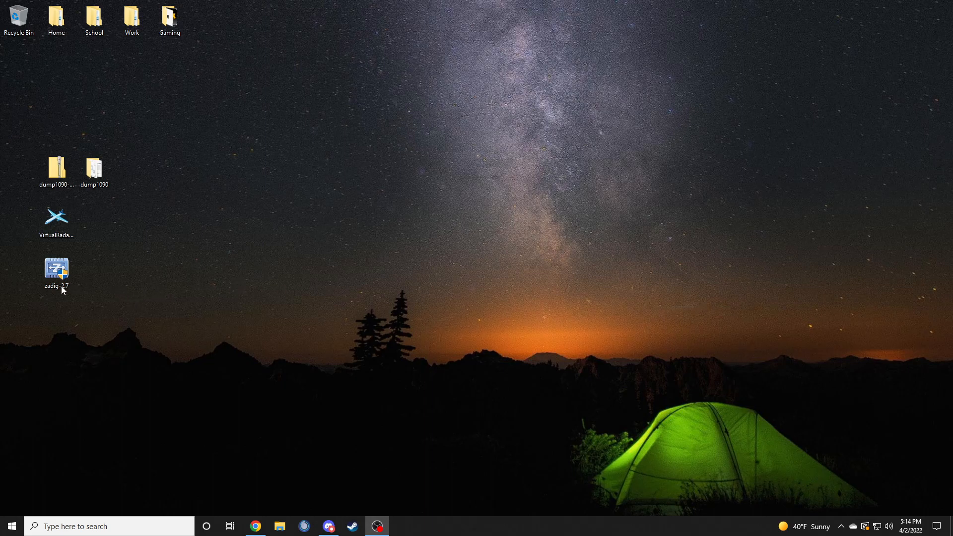
- In the USB driver tool, select the Bulk-In Interface 1 device and close the tool
click(371, 135)
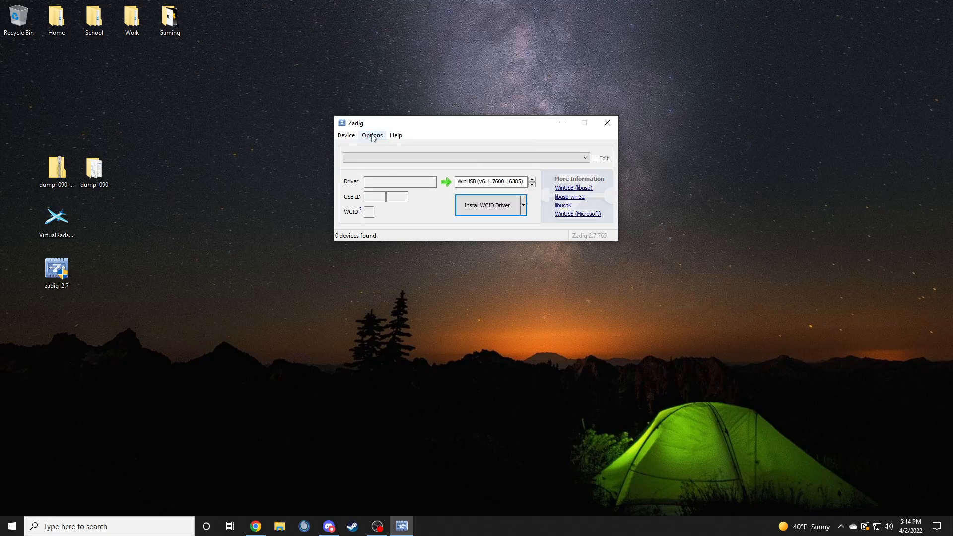
mouse_move(352, 131)
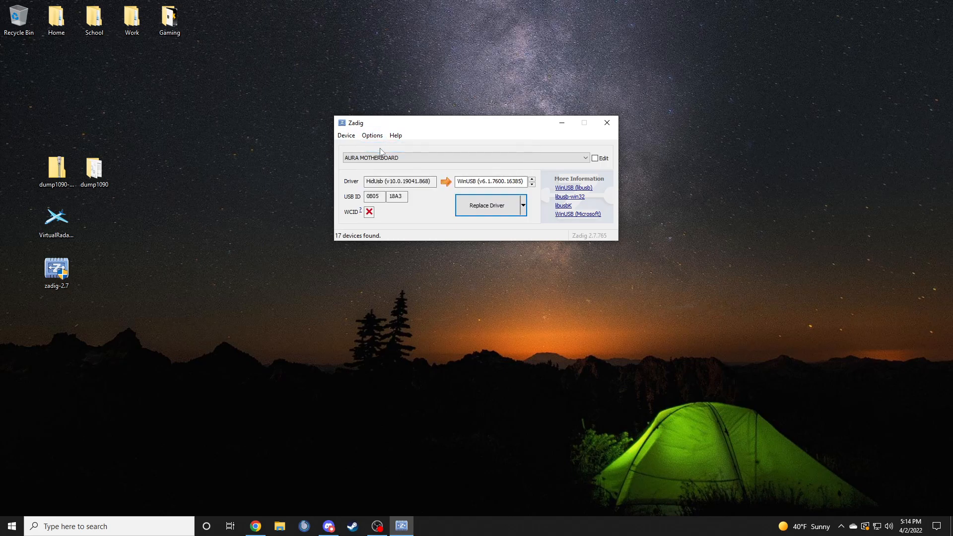
click(584, 158)
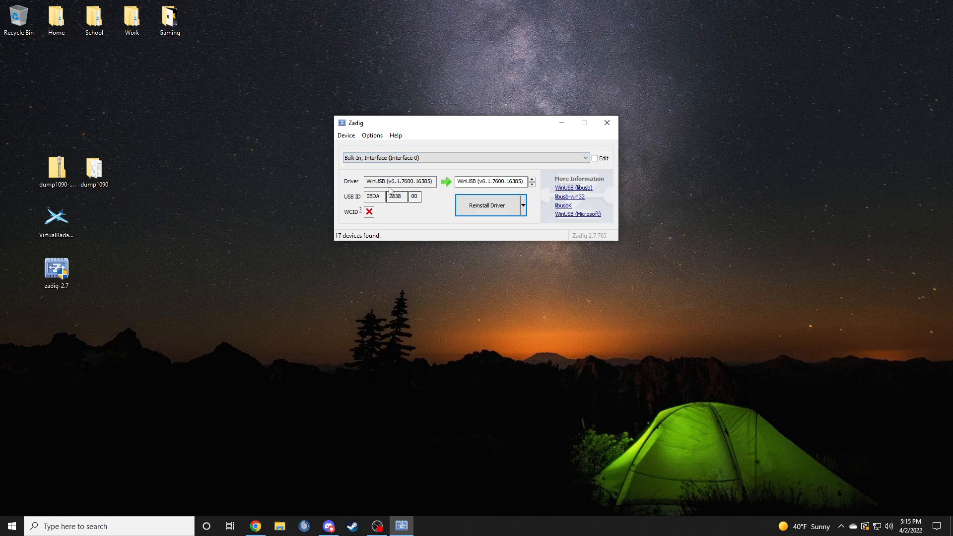
mouse_move(394, 207)
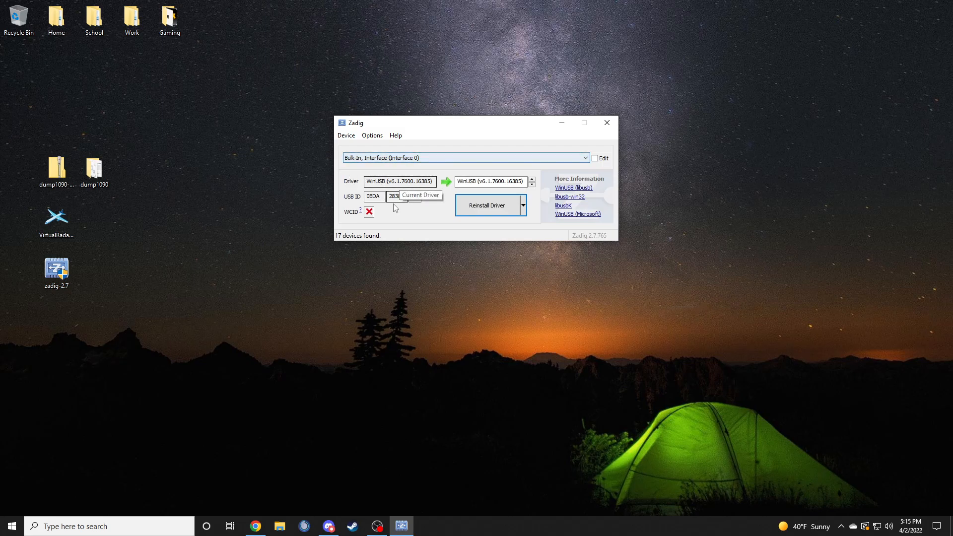
mouse_move(402, 178)
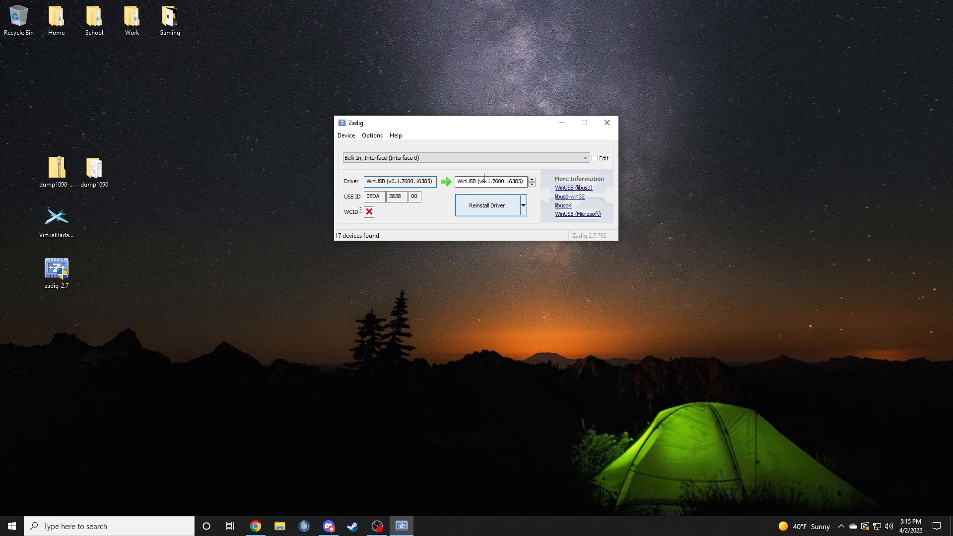
click(584, 157)
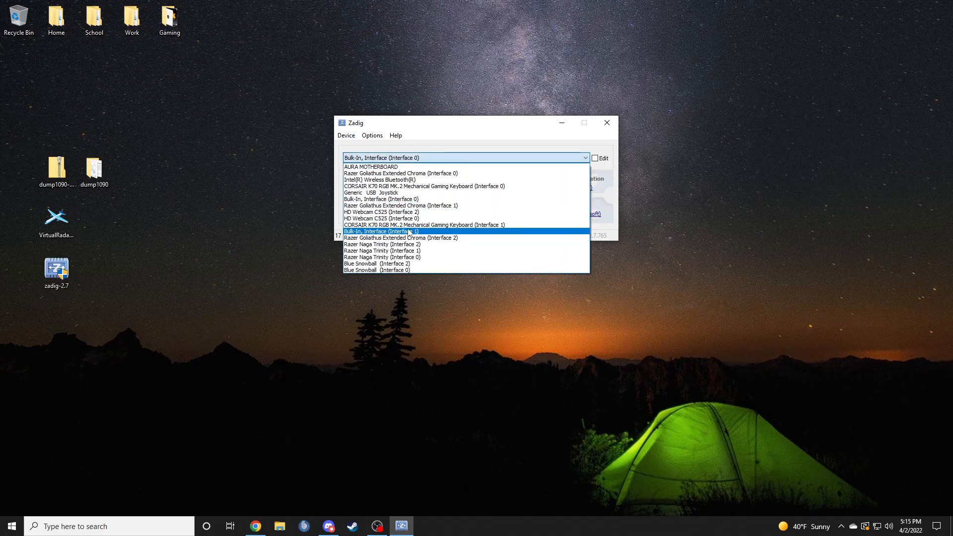
click(382, 231)
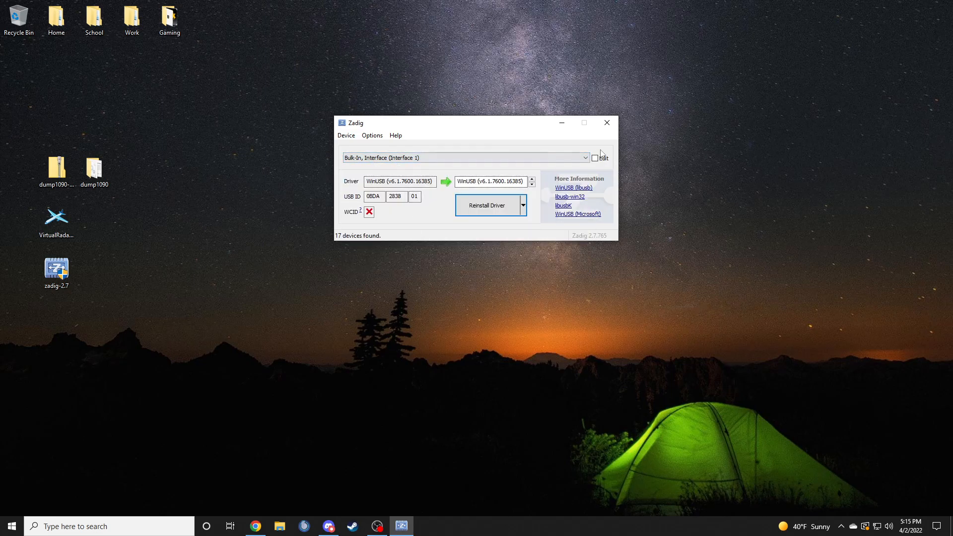
click(606, 123)
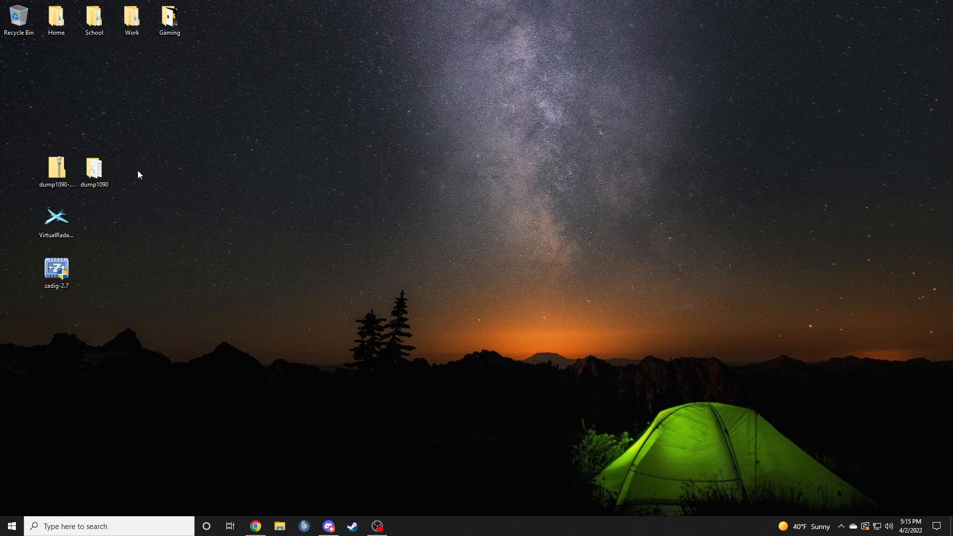
- Run the dump1090 batch file from its desktop folder, getting an RTLSDR device error
double_click(93, 167)
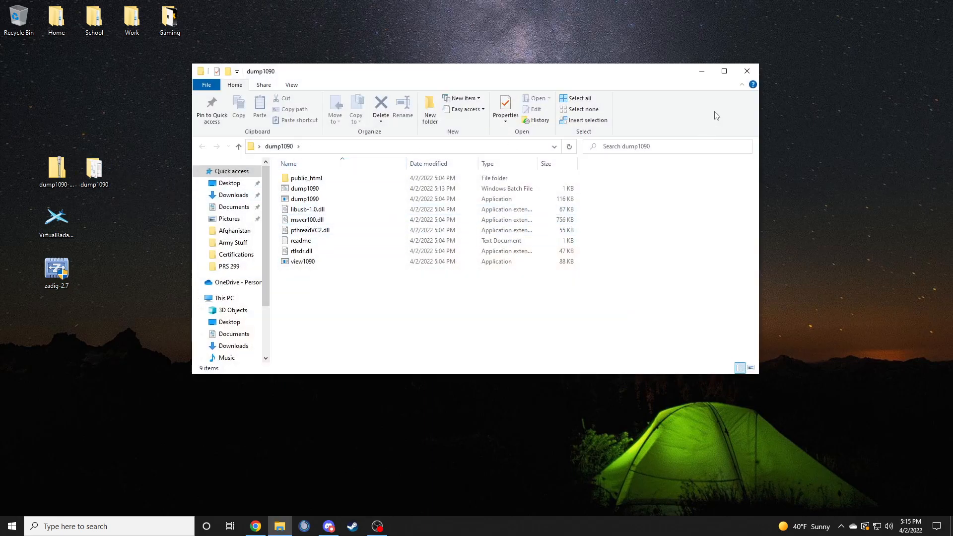
click(747, 70)
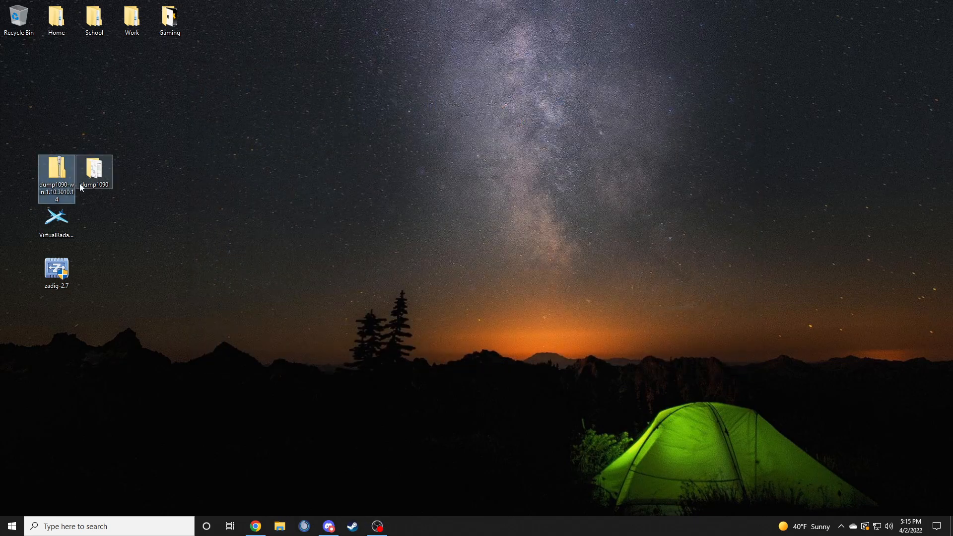
click(94, 172)
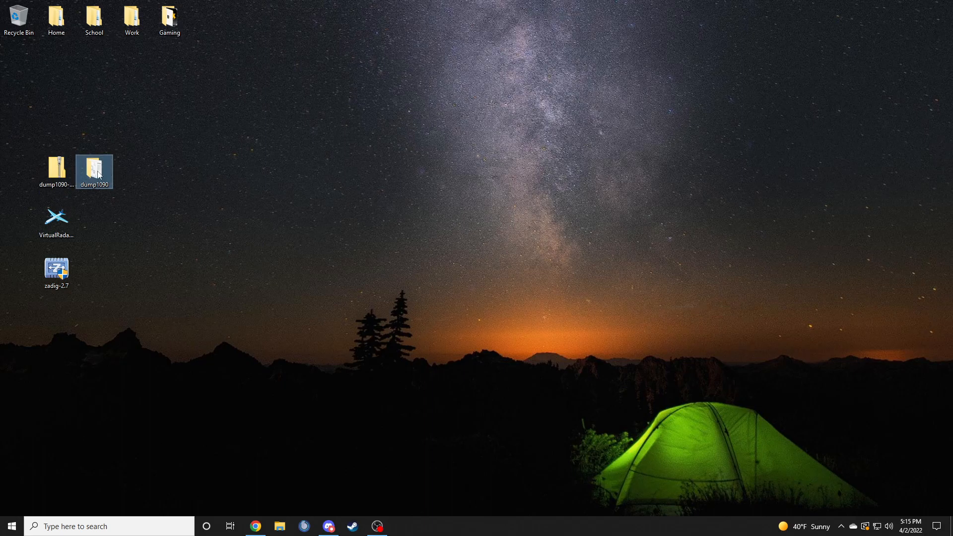
double_click(94, 167)
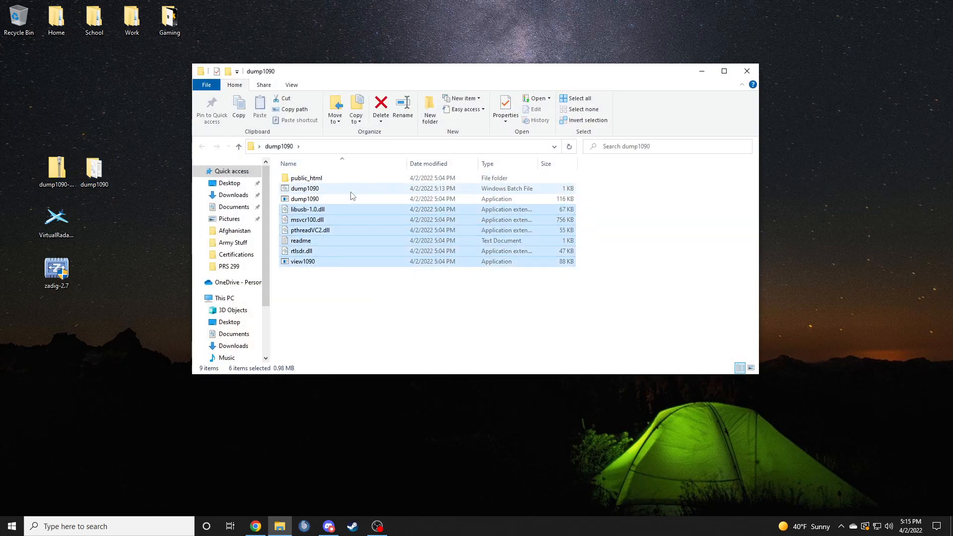
click(305, 188)
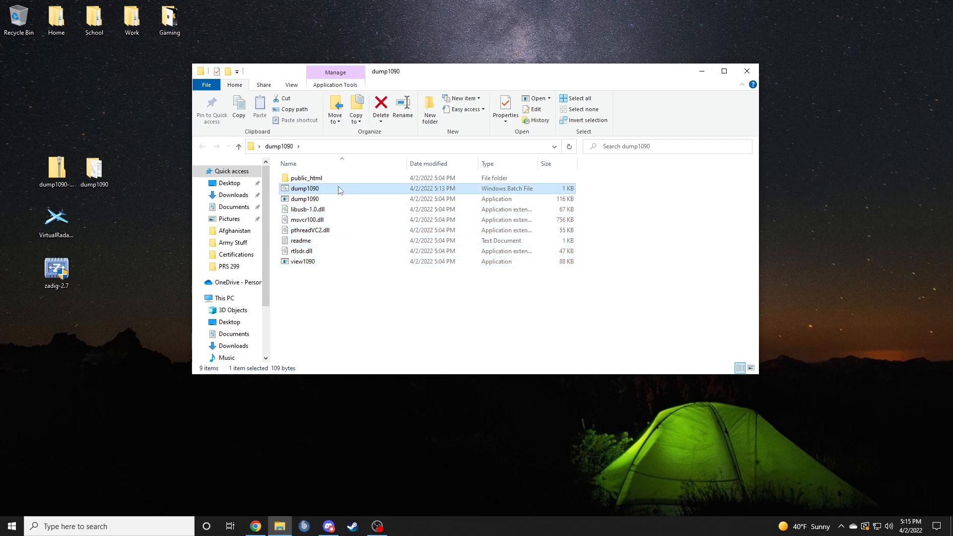
double_click(305, 189)
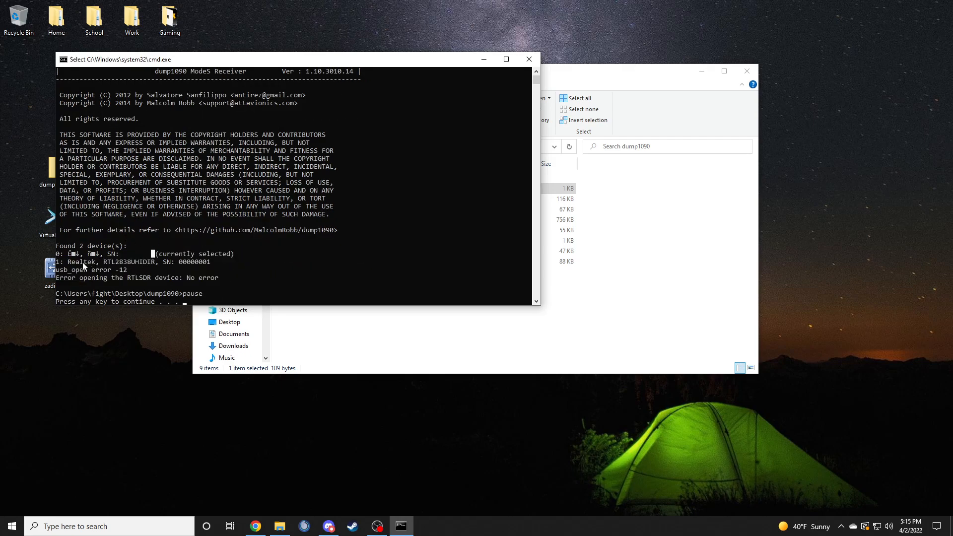
mouse_move(59, 274)
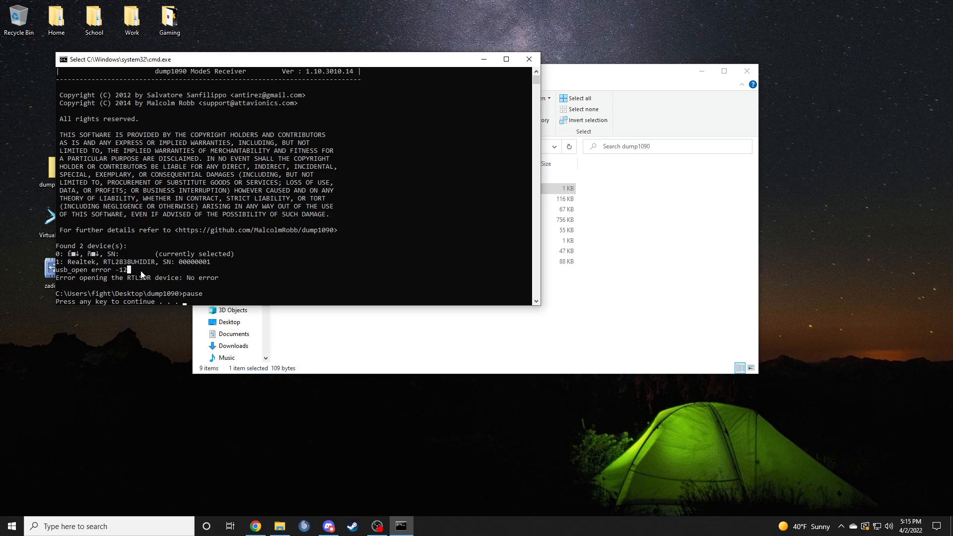
mouse_move(345, 85)
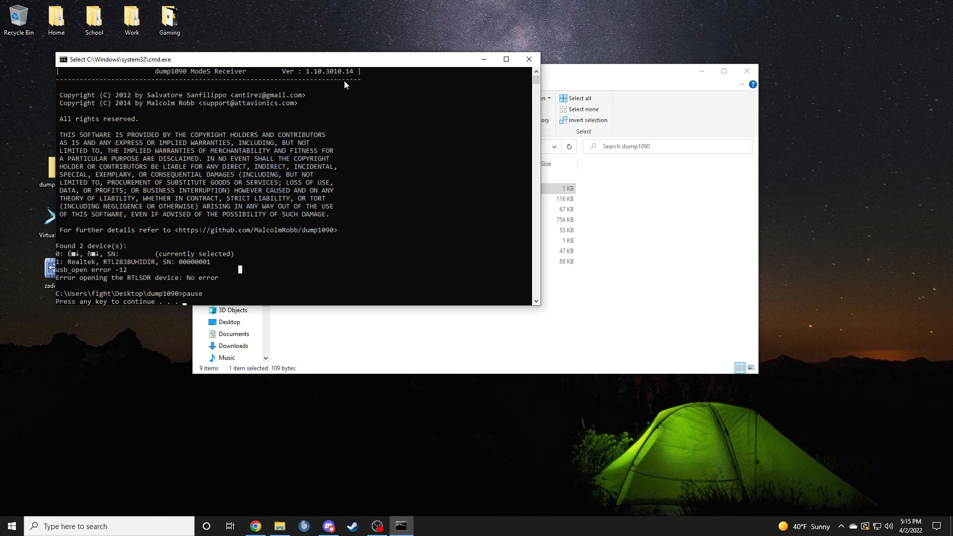
- Edit the dump1090 batch file to append --device-index 1 and run it again
click(528, 59)
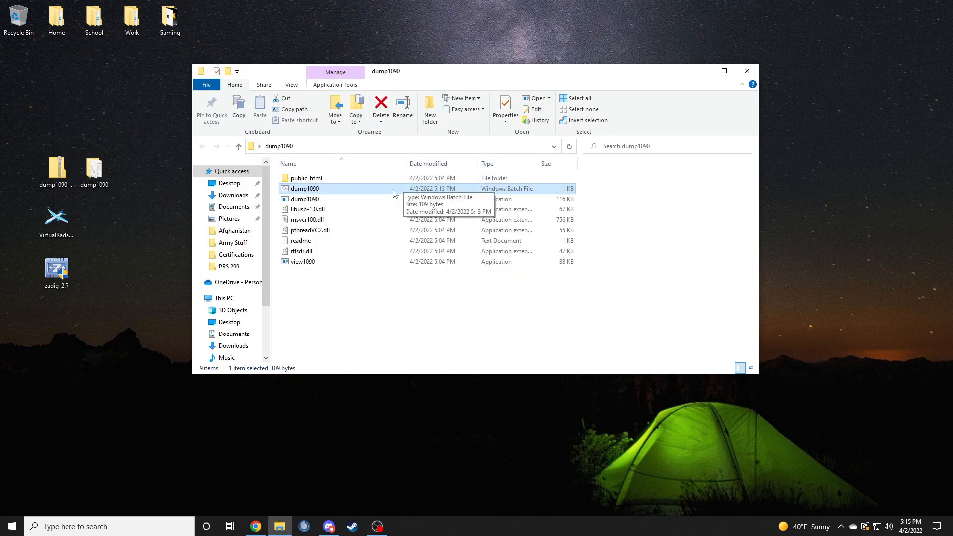
right_click(305, 187)
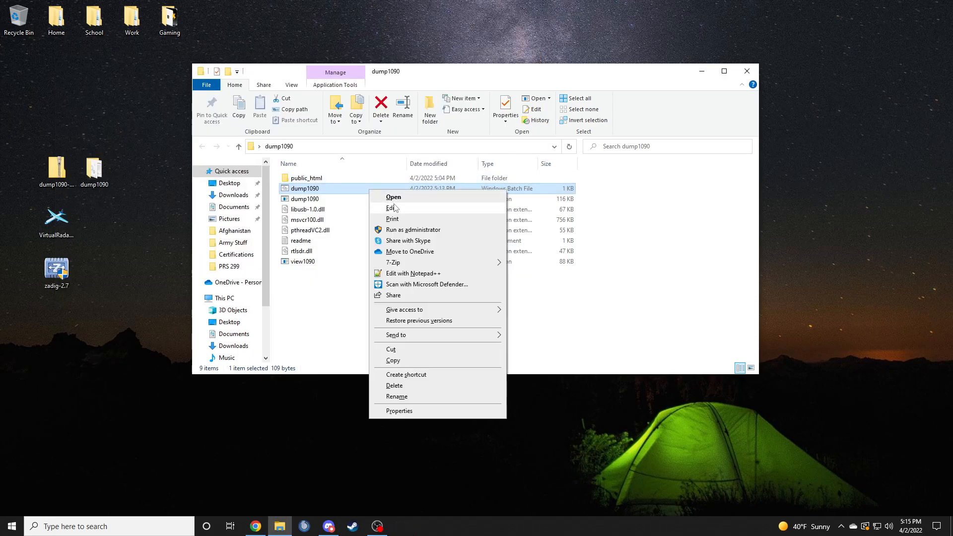
click(391, 207)
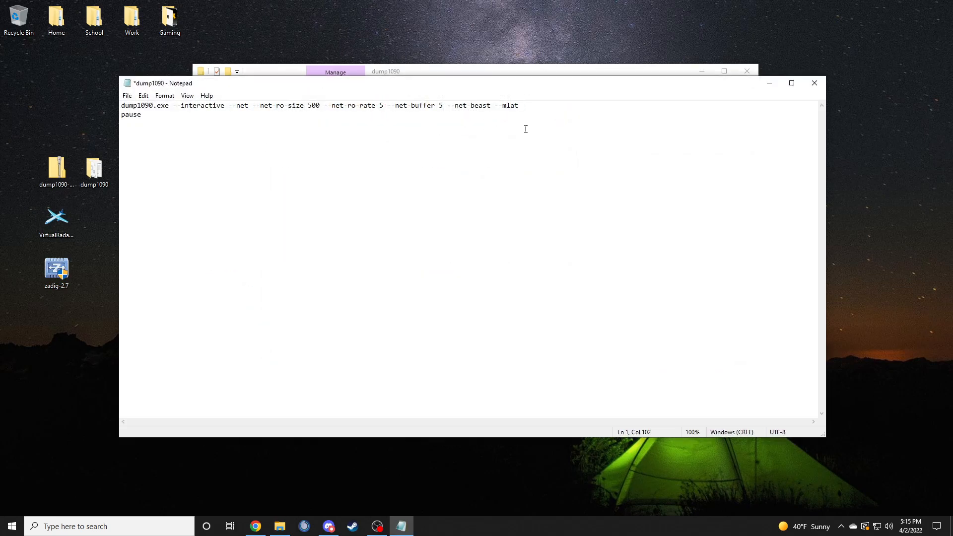
text(--device-index 1)
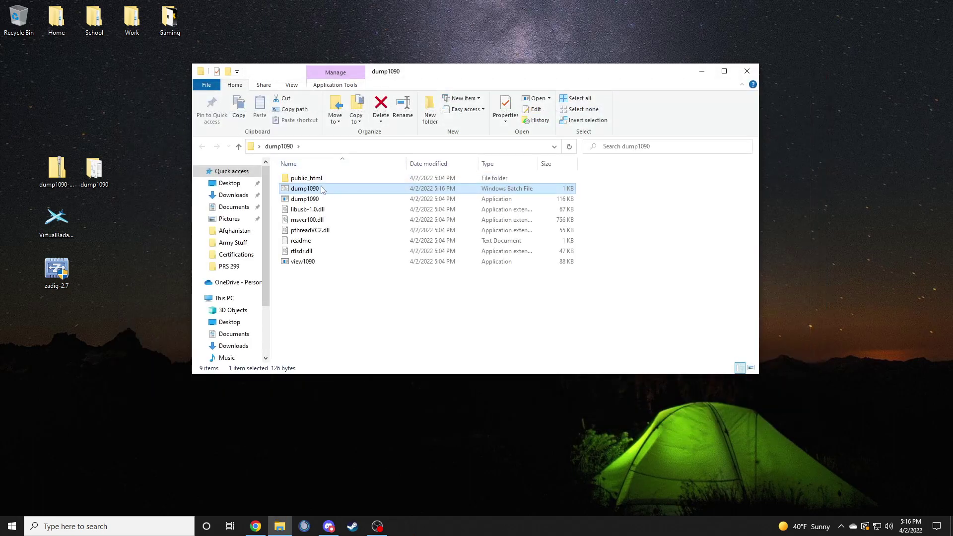
double_click(305, 188)
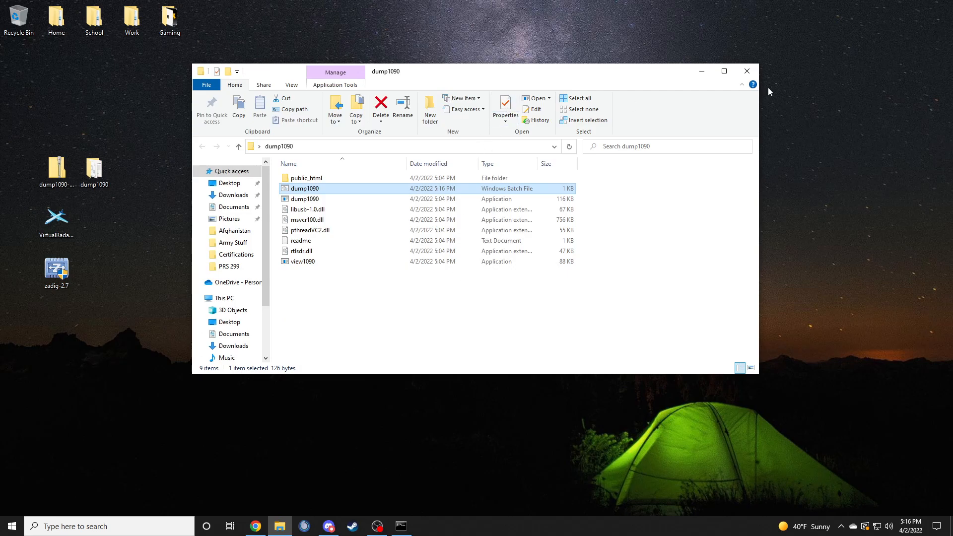
- Launch the Virtual Radar setup and accept the licence agreement
click(747, 70)
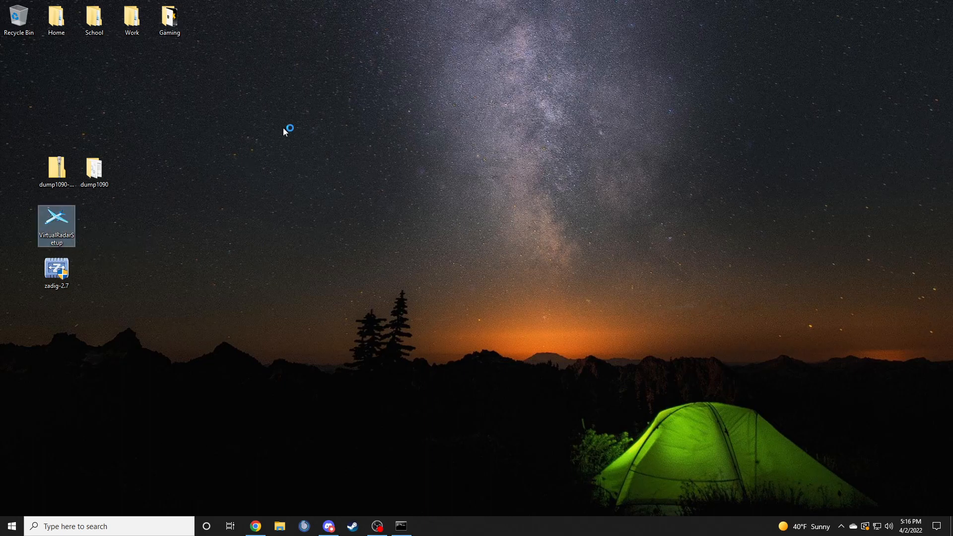
double_click(55, 225)
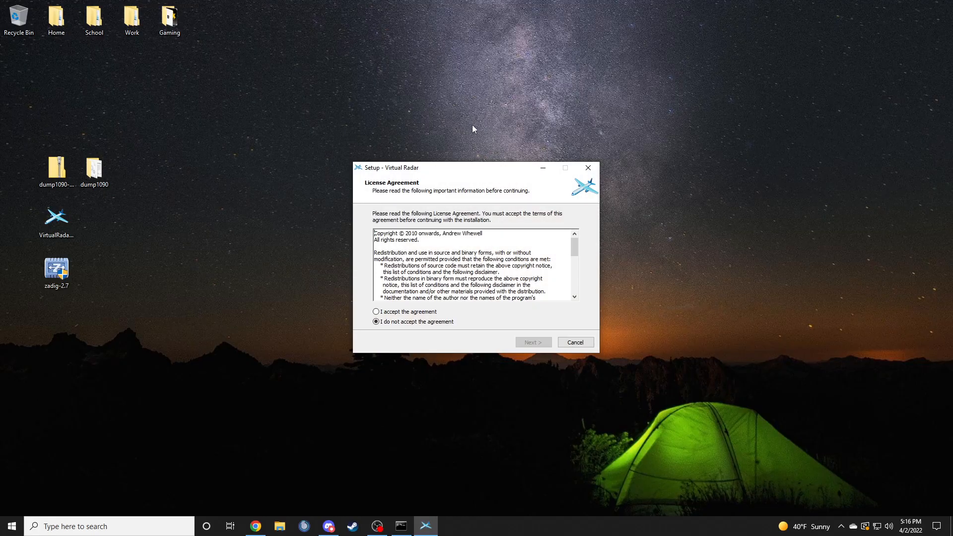
click(375, 312)
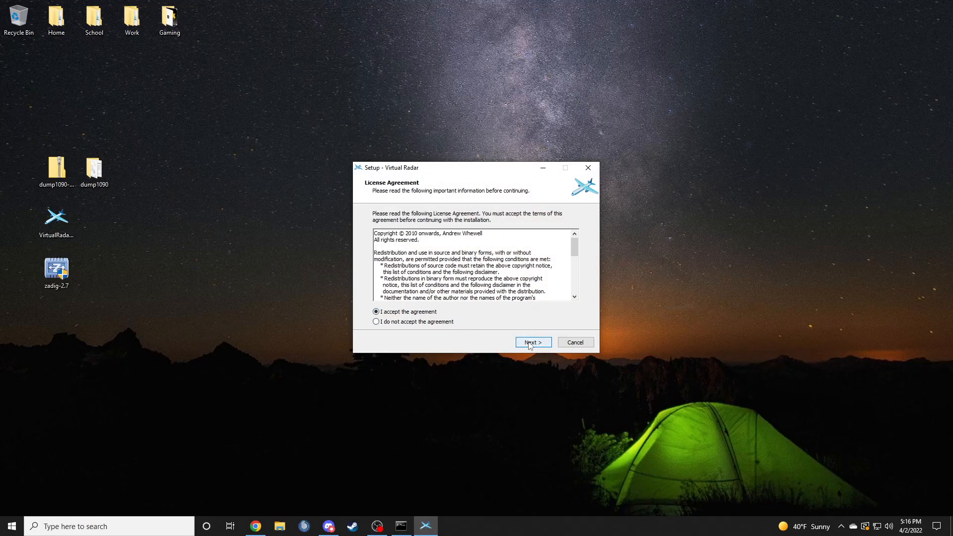
click(533, 342)
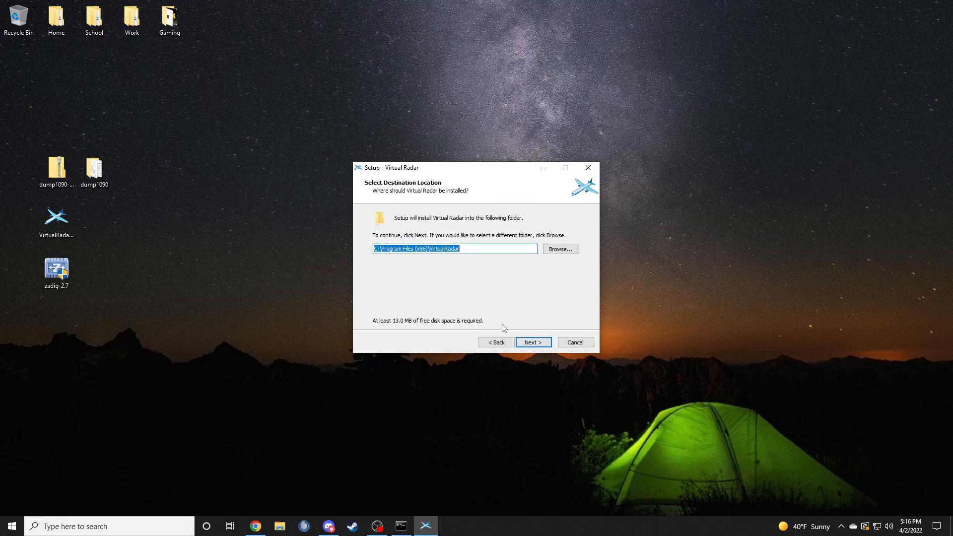
- Keep the default folder, server port 80 and shortcuts, skip the firewall task, and install
click(532, 342)
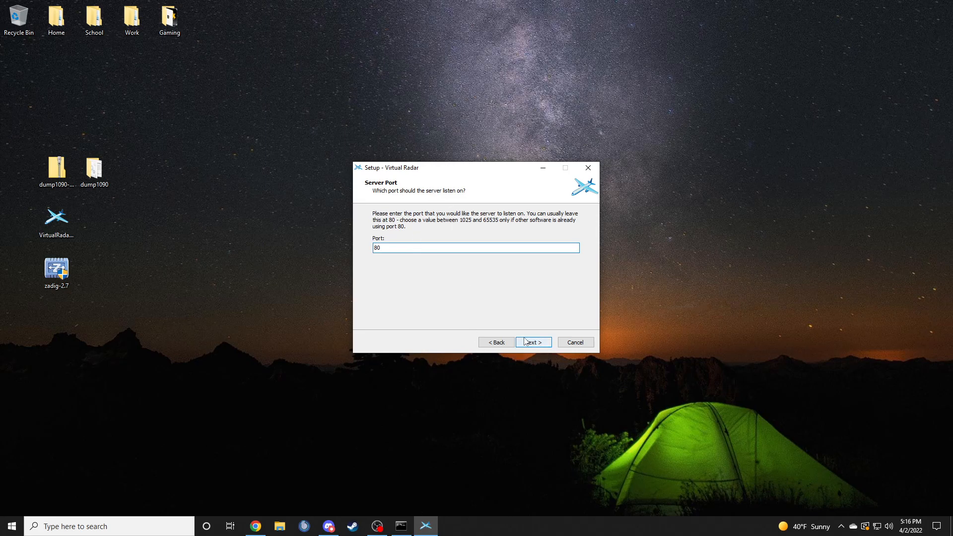
click(533, 343)
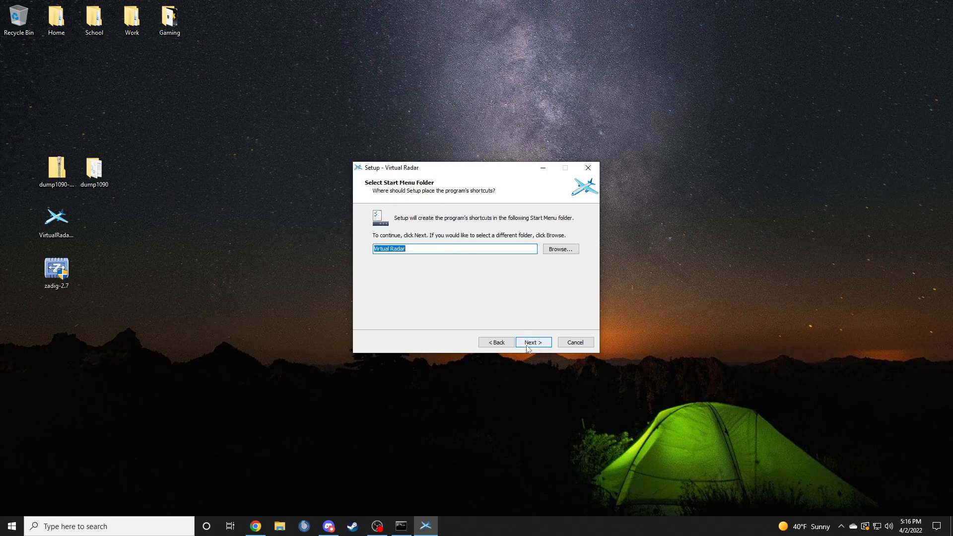
click(532, 343)
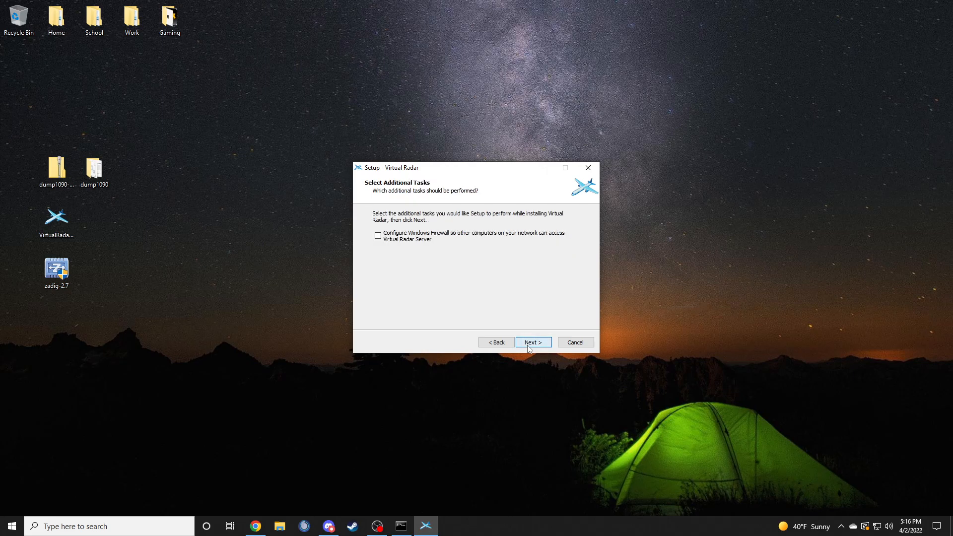
mouse_move(429, 243)
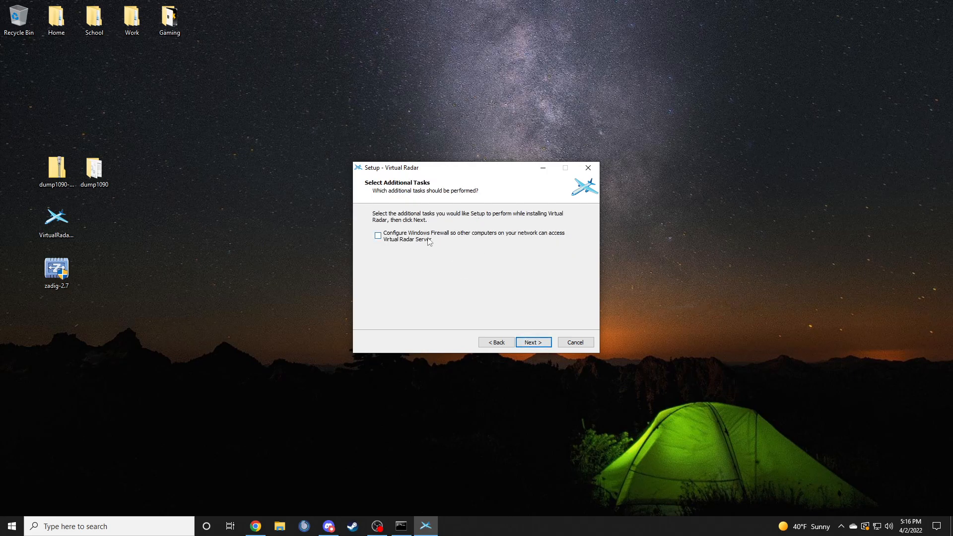
mouse_move(438, 242)
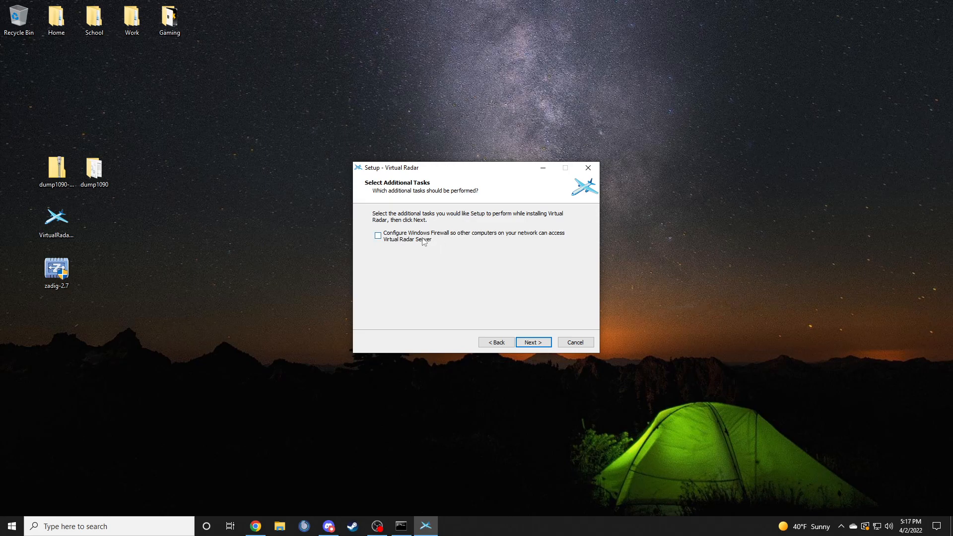
click(532, 343)
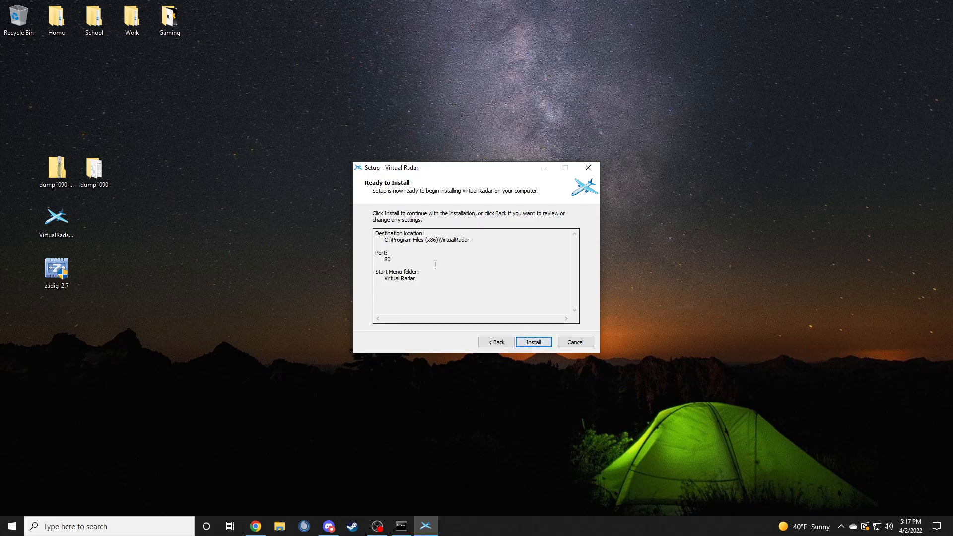
click(532, 342)
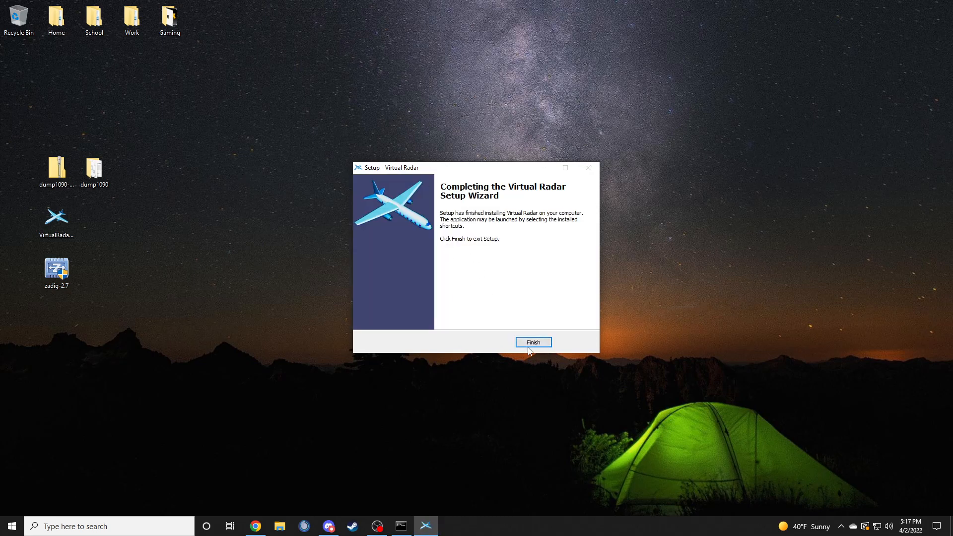
- Finish the setup wizard and launch Virtual Radar Server from its desktop shortcut
click(532, 342)
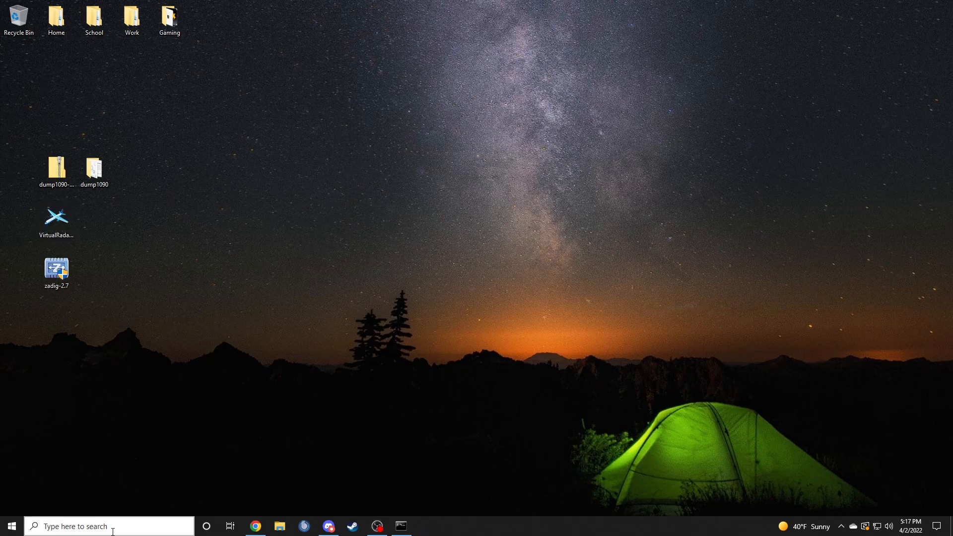
text(VNC Viewer)
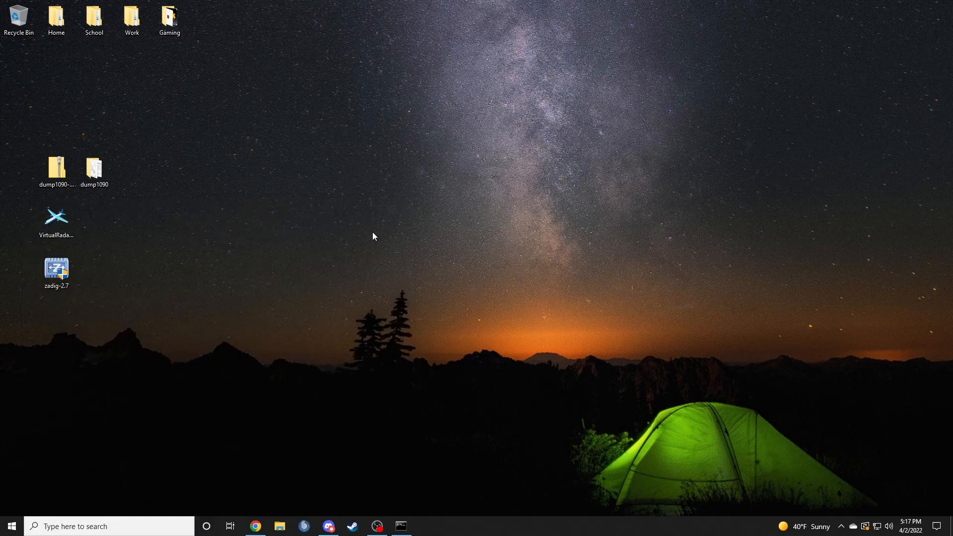
double_click(55, 217)
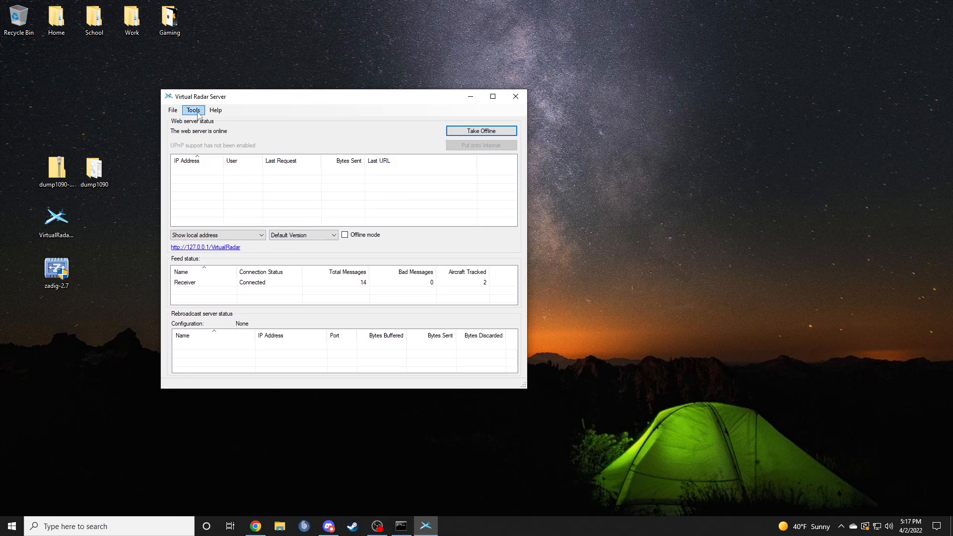
- In Tools > Options, show the Receiver settings and start the receiver configuration wizard
click(193, 111)
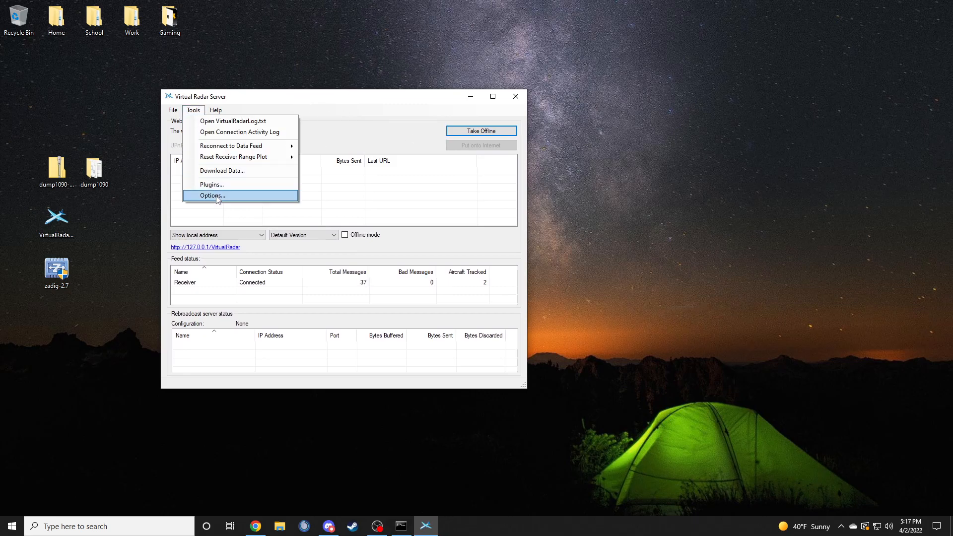
click(213, 196)
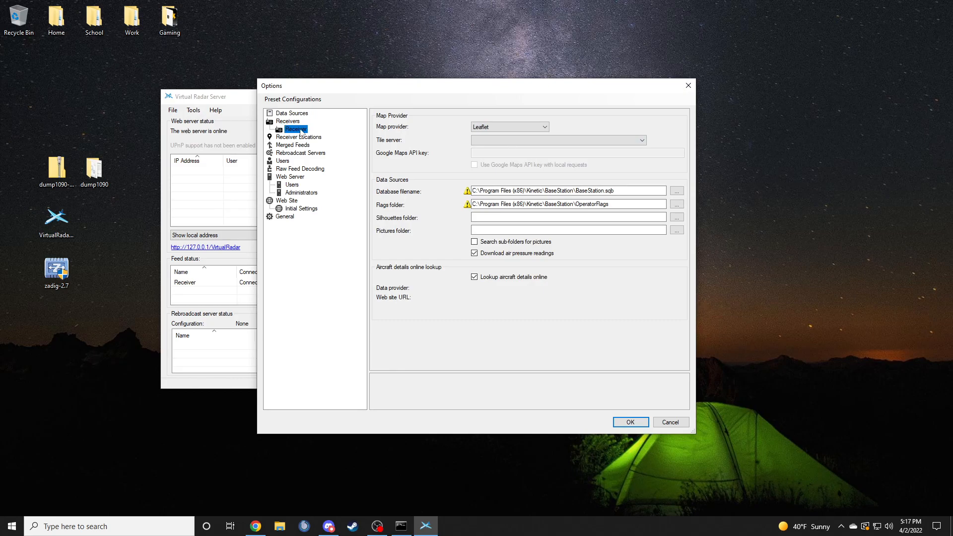
click(296, 129)
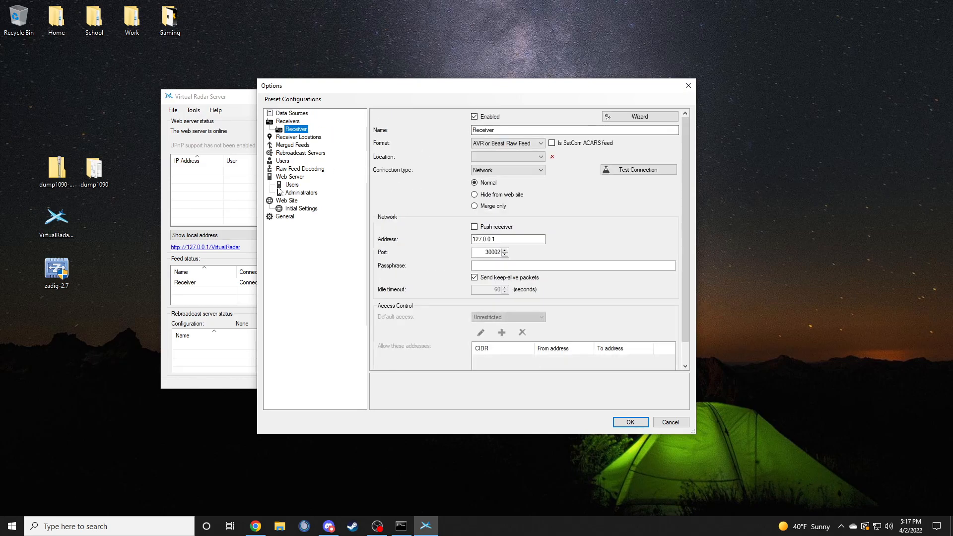
click(400, 526)
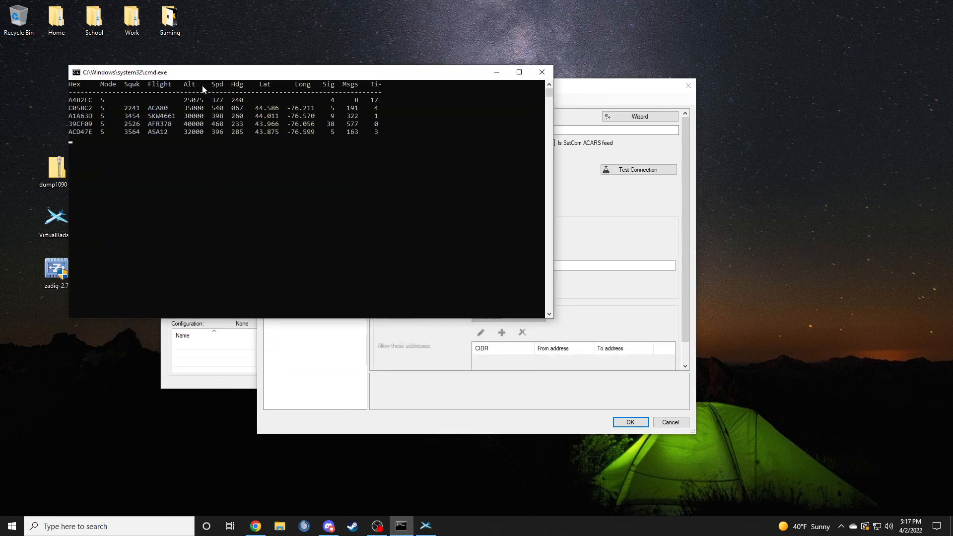
click(296, 129)
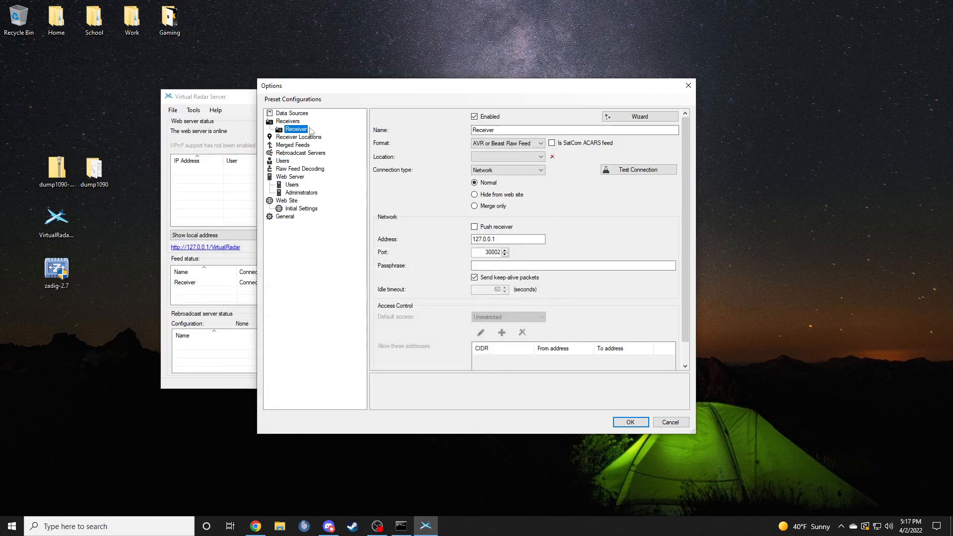
mouse_move(225, 158)
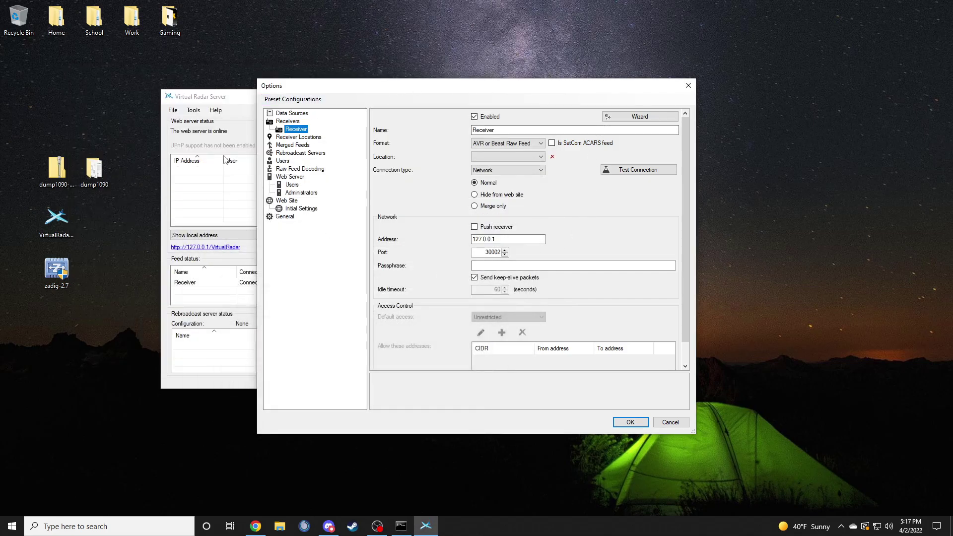
click(640, 116)
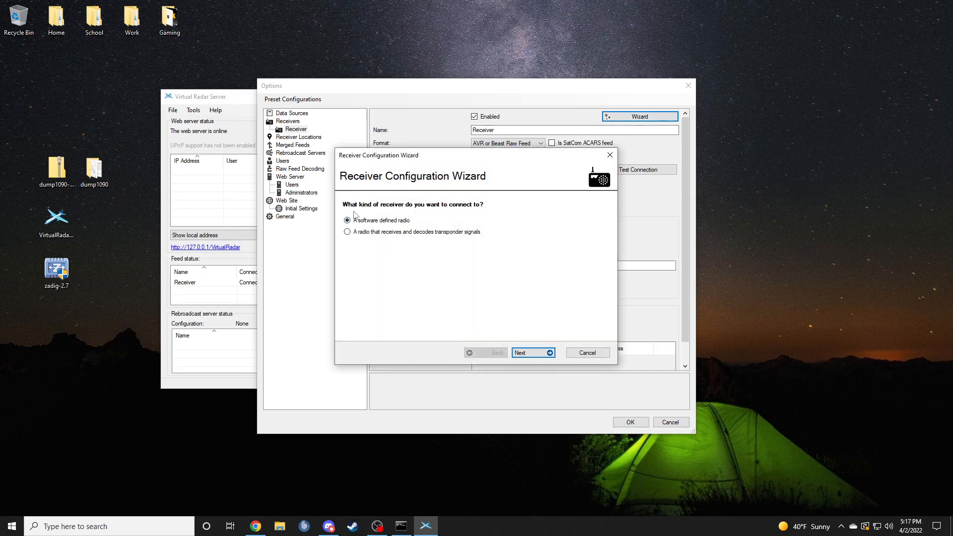
mouse_move(360, 217)
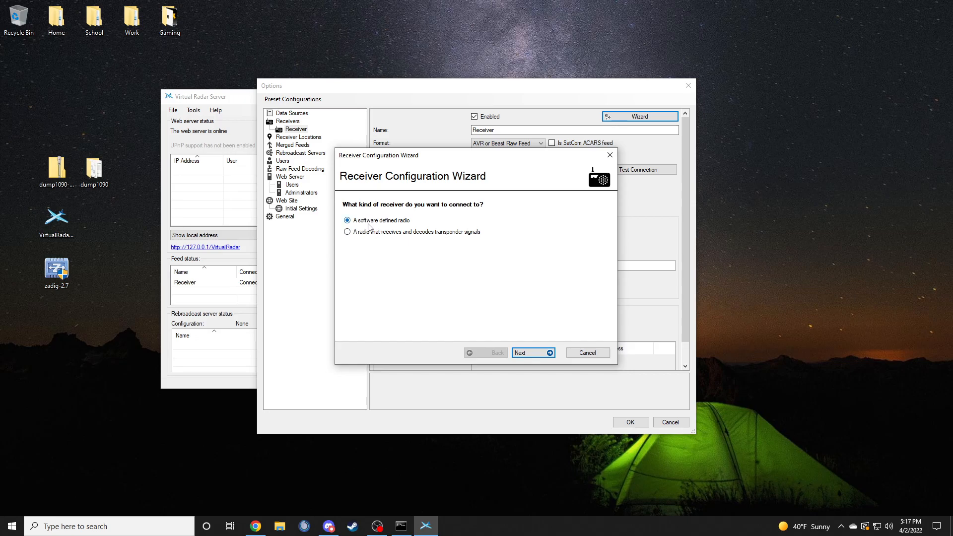
- Choose a software defined radio decoded by Dump1090 running on this computer and finish the wizard
click(532, 352)
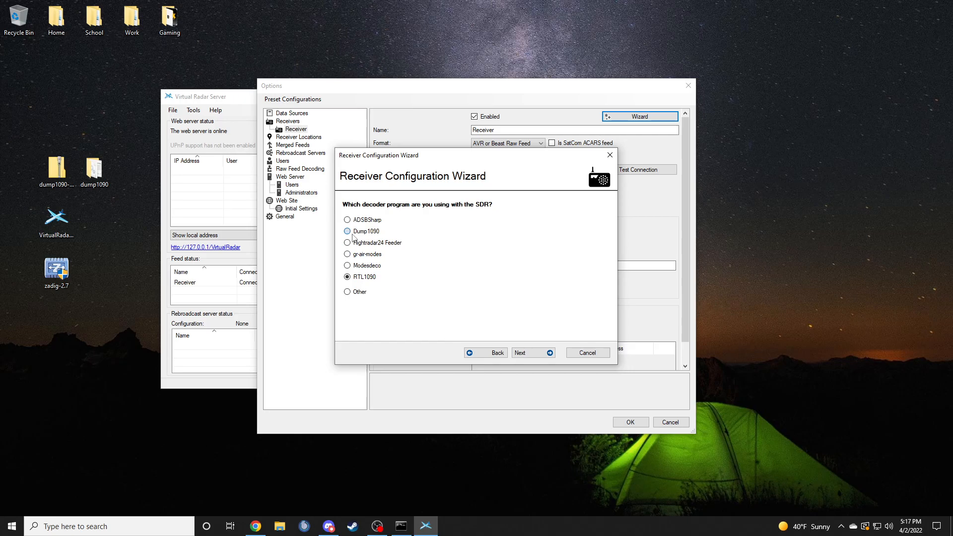
click(348, 232)
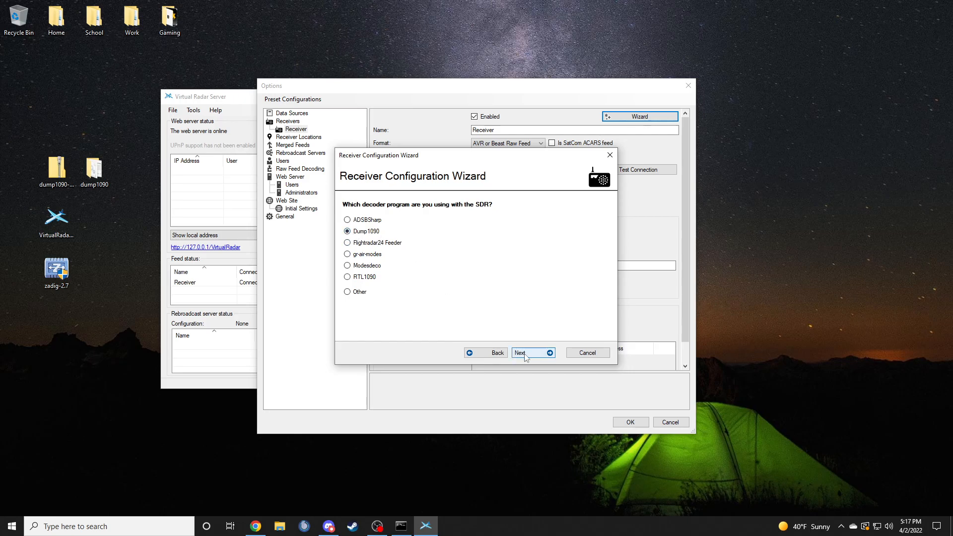
click(531, 353)
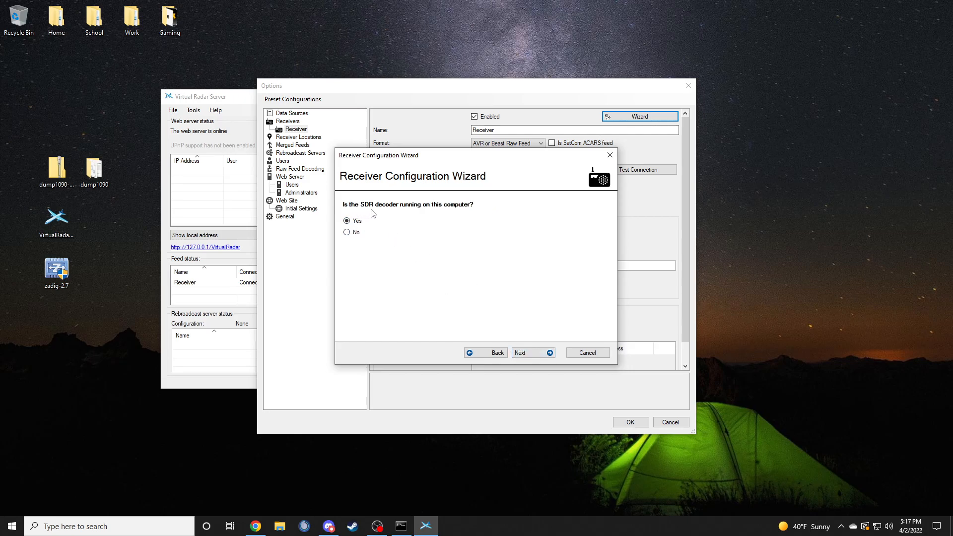
click(532, 352)
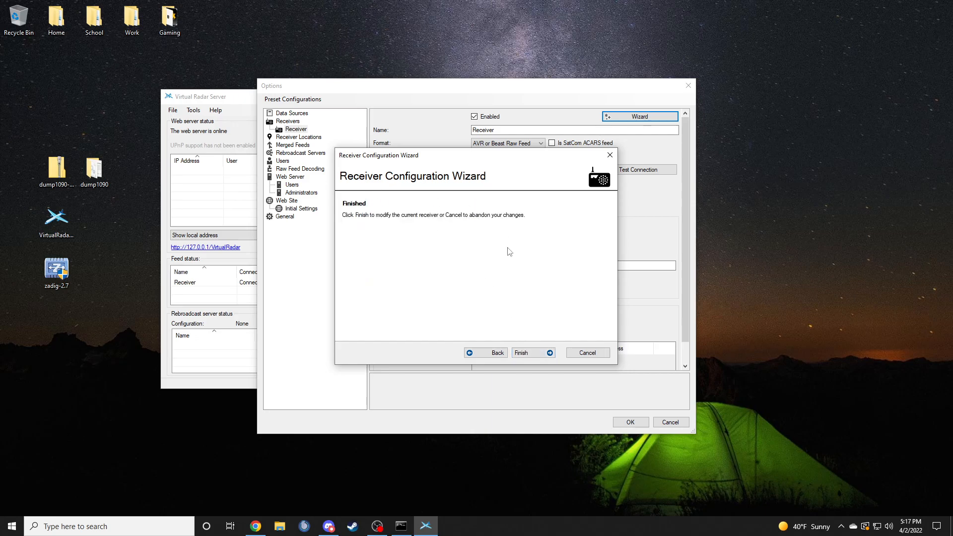
click(521, 353)
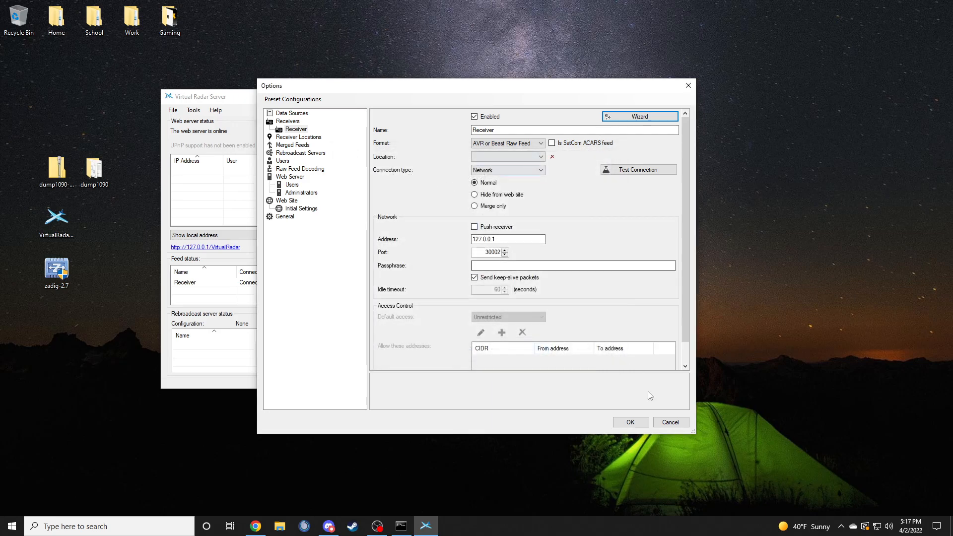
mouse_move(630, 422)
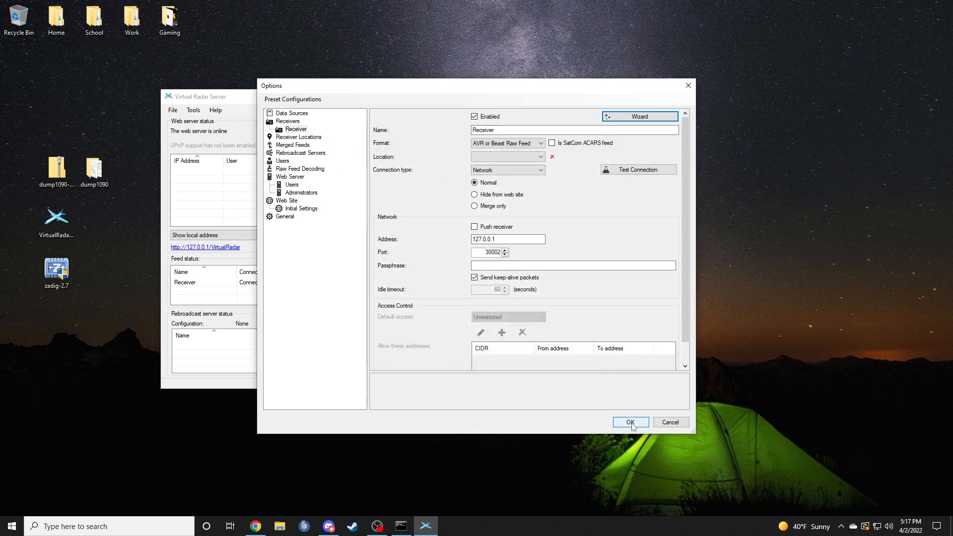
- Test the receiver connection to 127.0.0.1 port 30002 successfully and accept the options
click(639, 170)
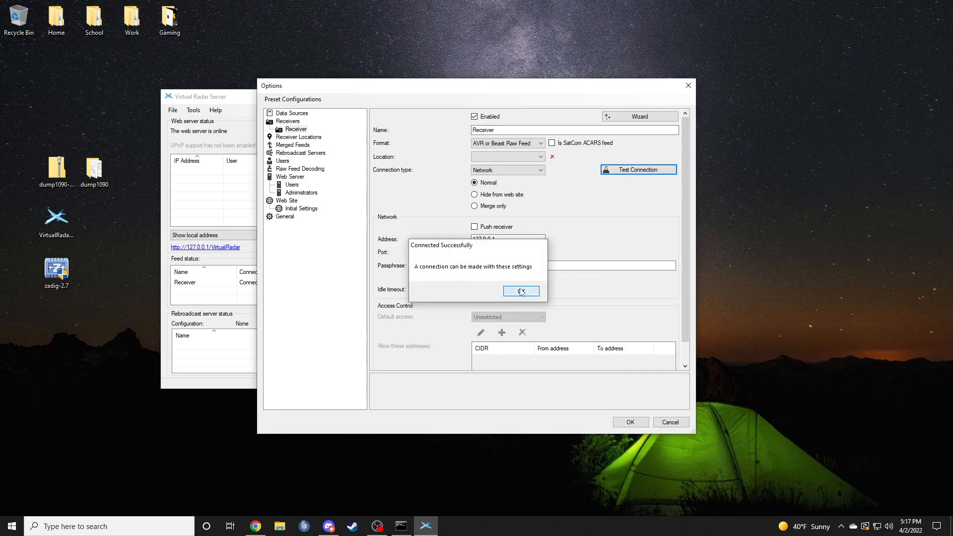
click(520, 291)
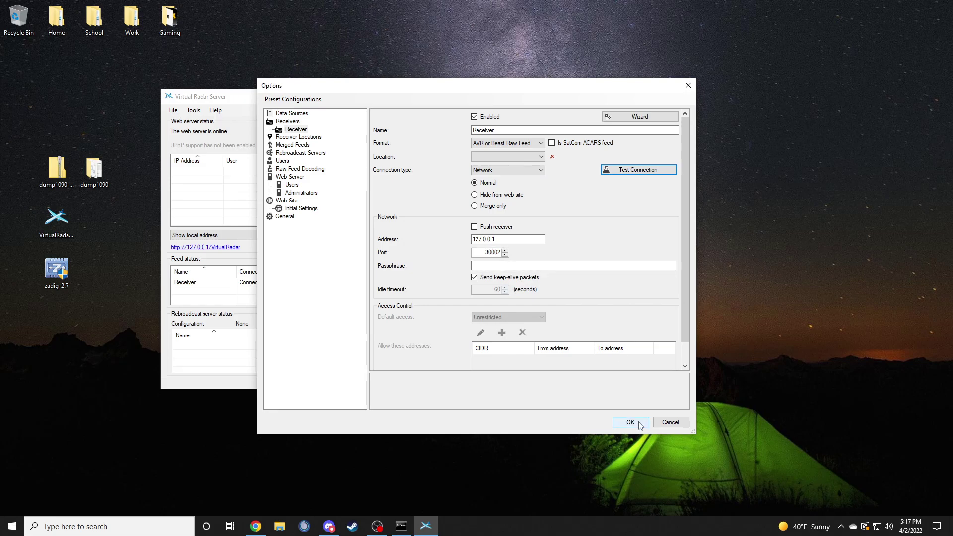
click(631, 422)
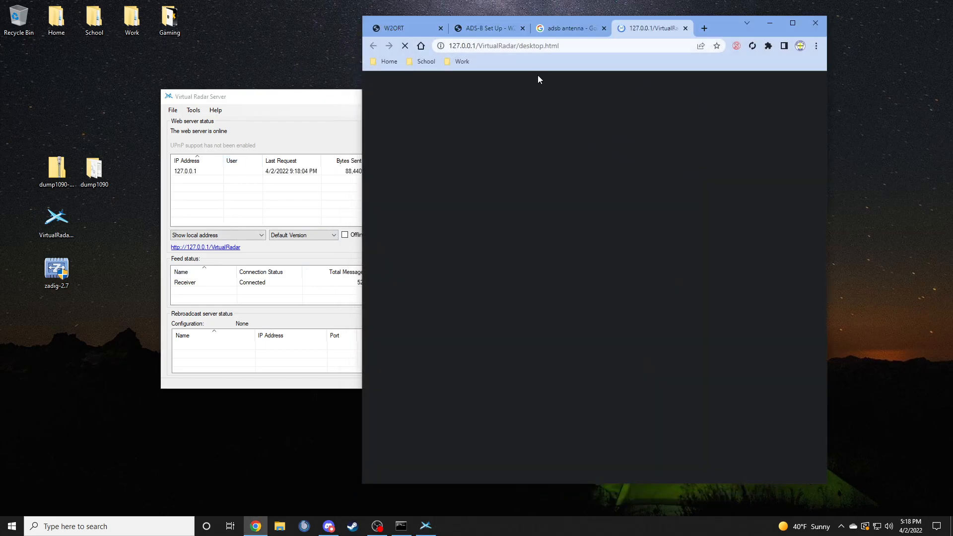
- Maximize the web map, select aircraft N205SY, and glance at the map settings menu
click(792, 22)
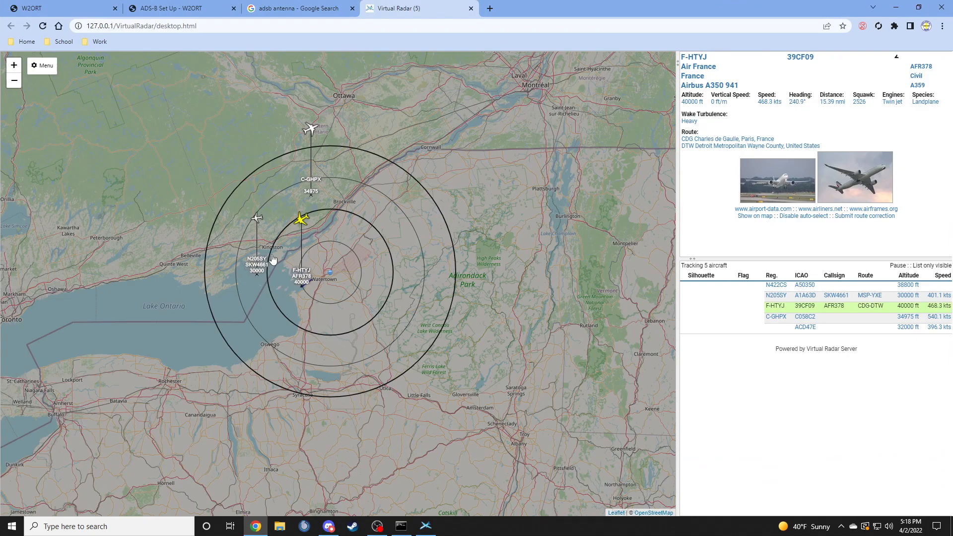
click(256, 217)
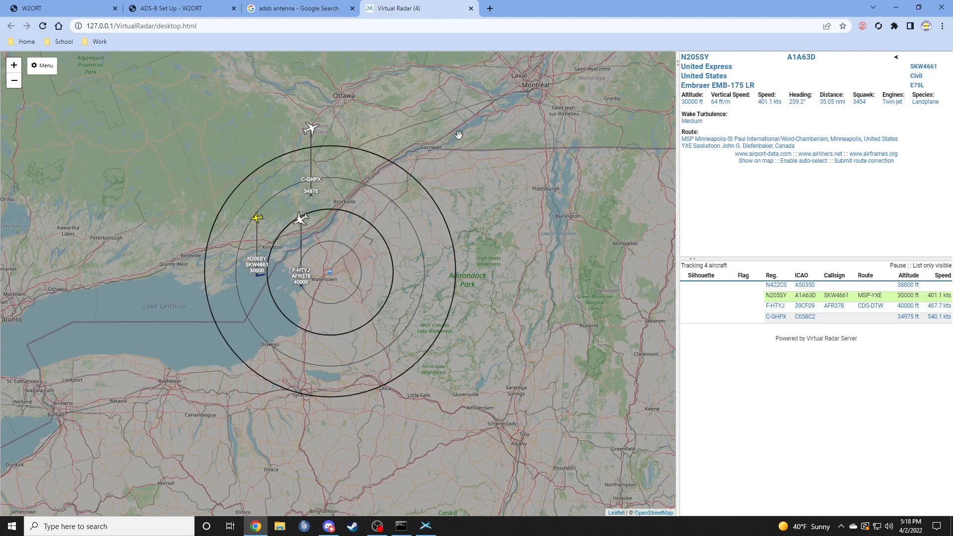
click(42, 65)
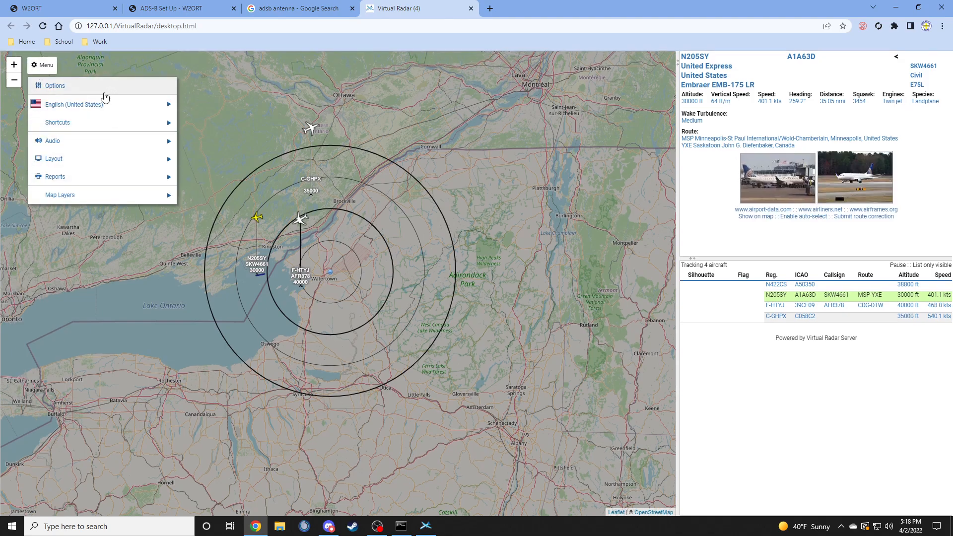
click(327, 262)
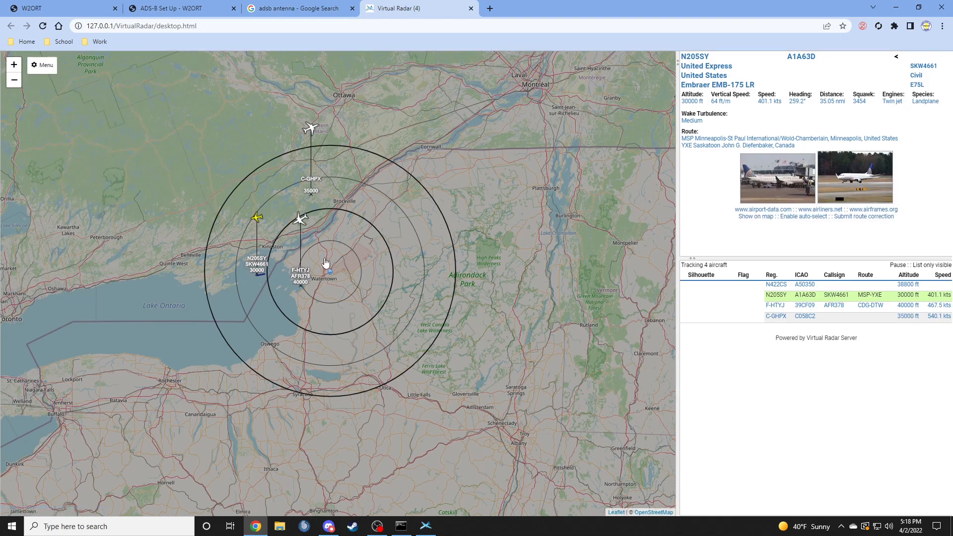
mouse_move(383, 191)
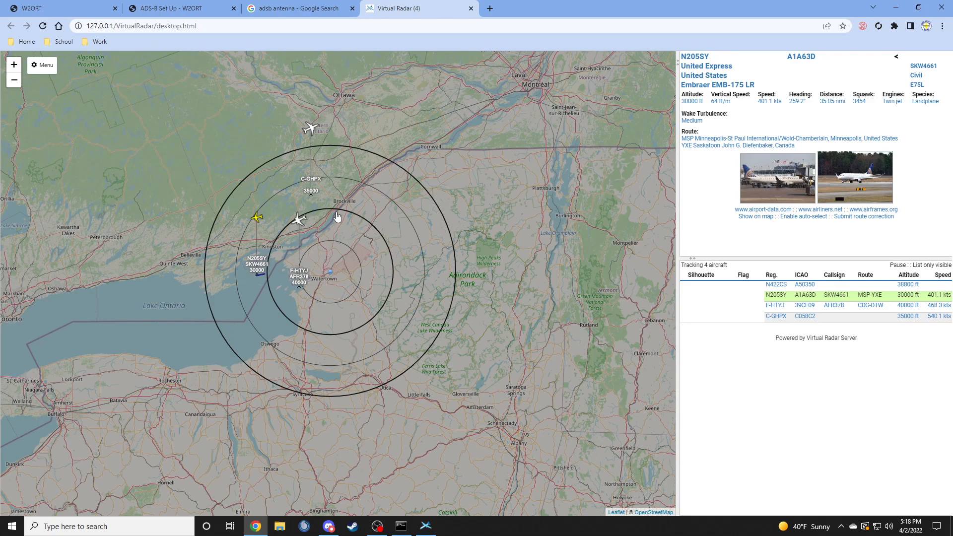
mouse_move(341, 183)
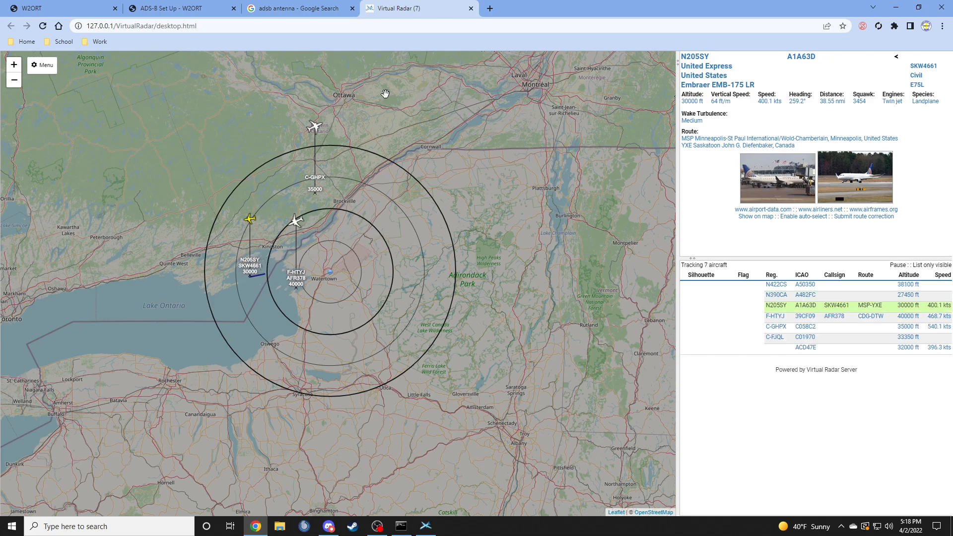
mouse_move(329, 147)
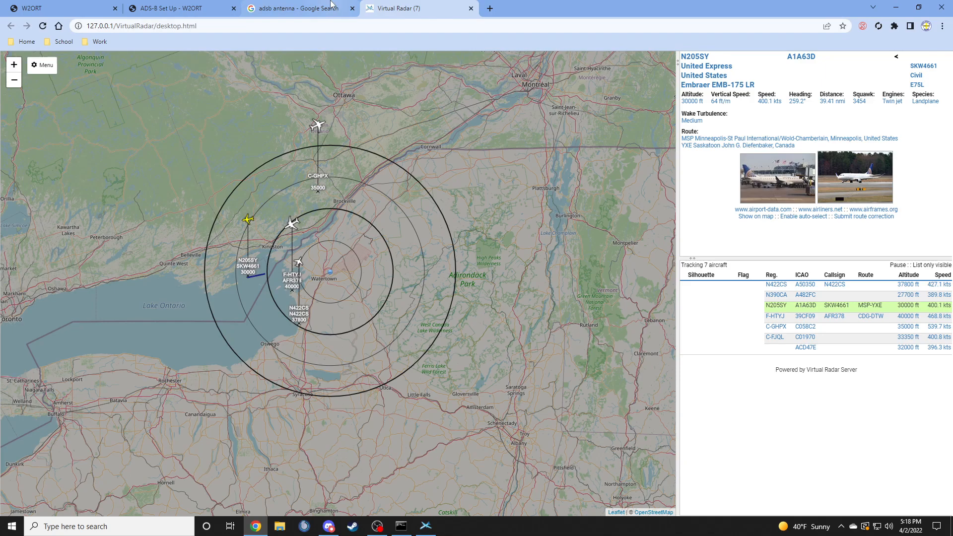
- View the orange homemade antenna photo in the ADS-B antenna image search, then the setup wiki
click(298, 8)
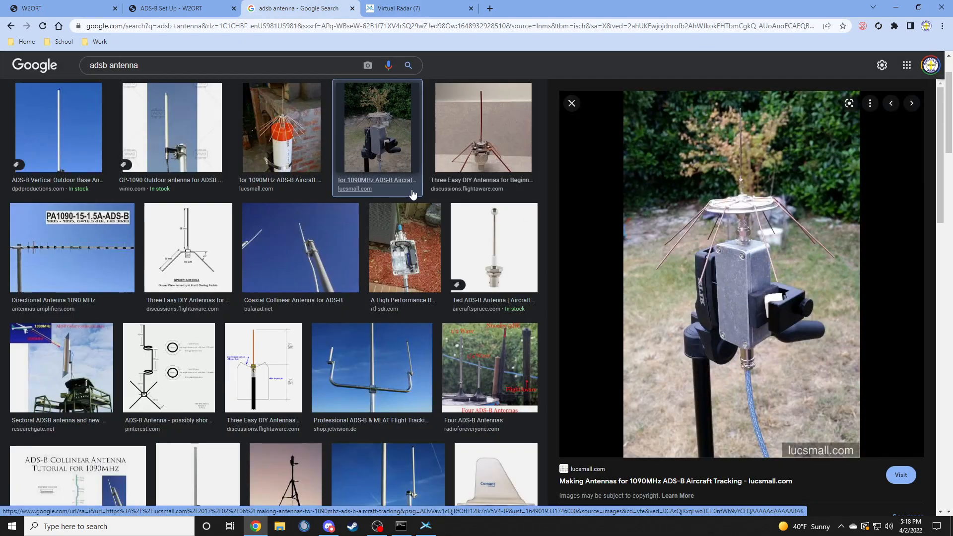
mouse_move(303, 139)
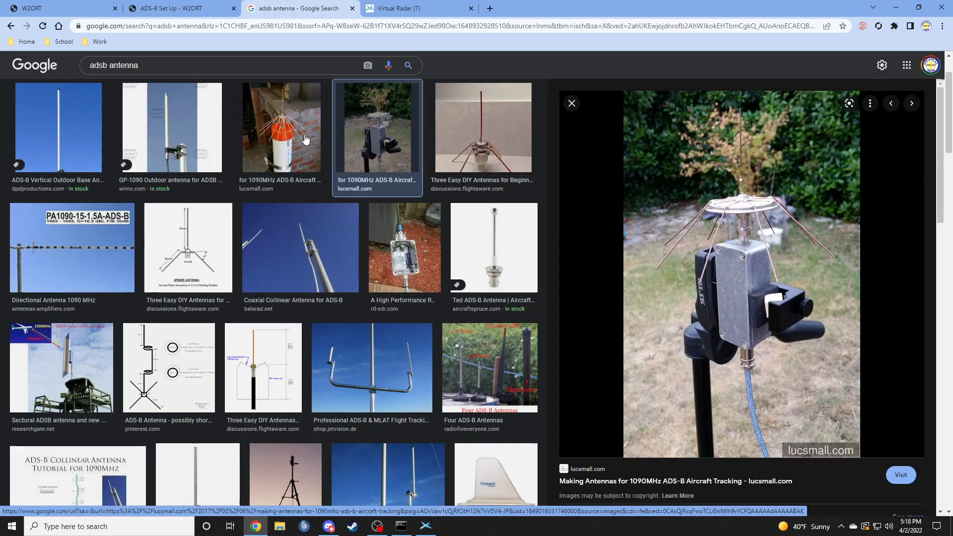
click(281, 126)
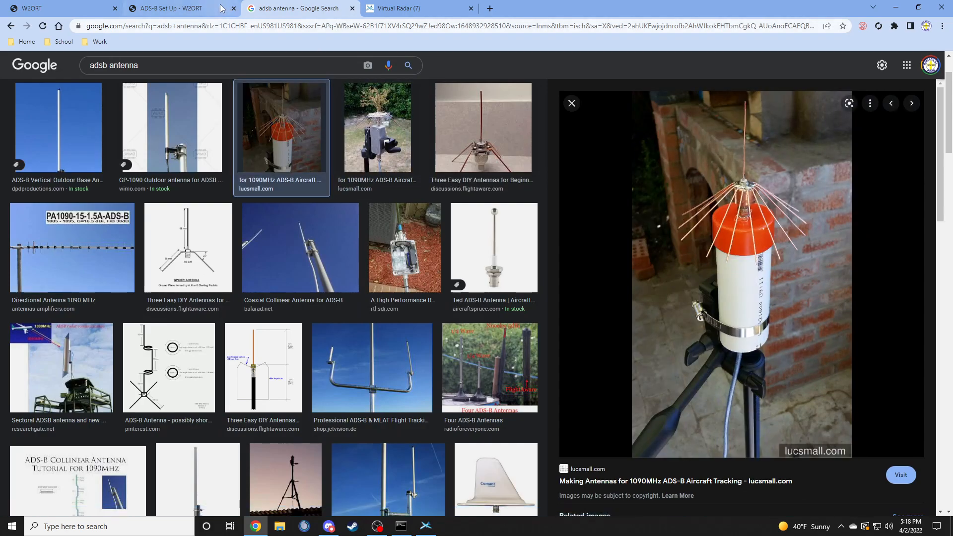
click(167, 8)
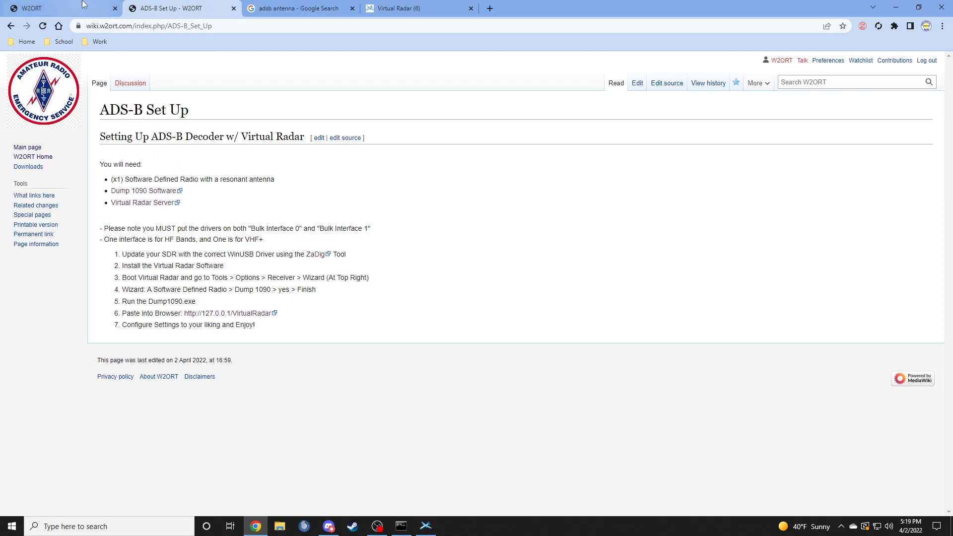
- Browse the W2ORT homepage, scrolling down, and return to it after the setup wiki
click(60, 8)
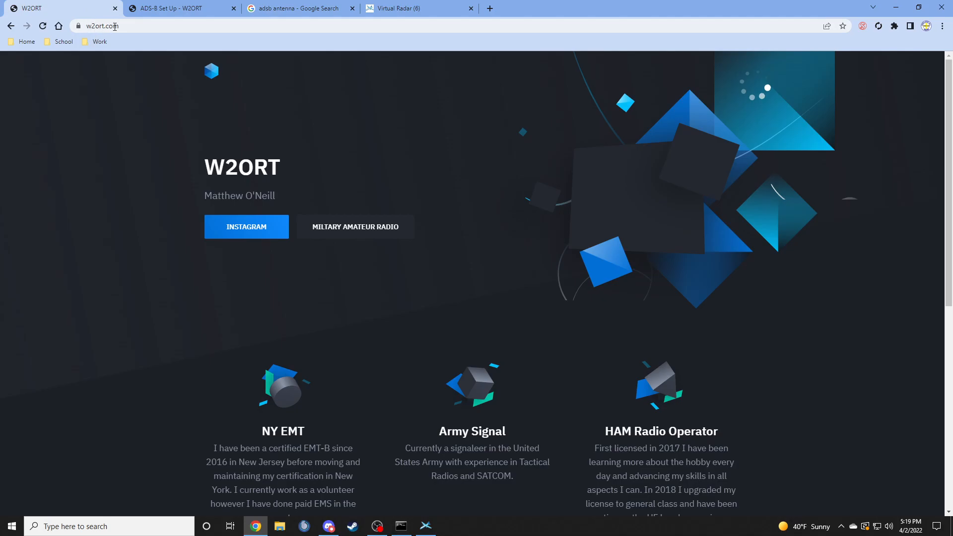
scroll(down, 3)
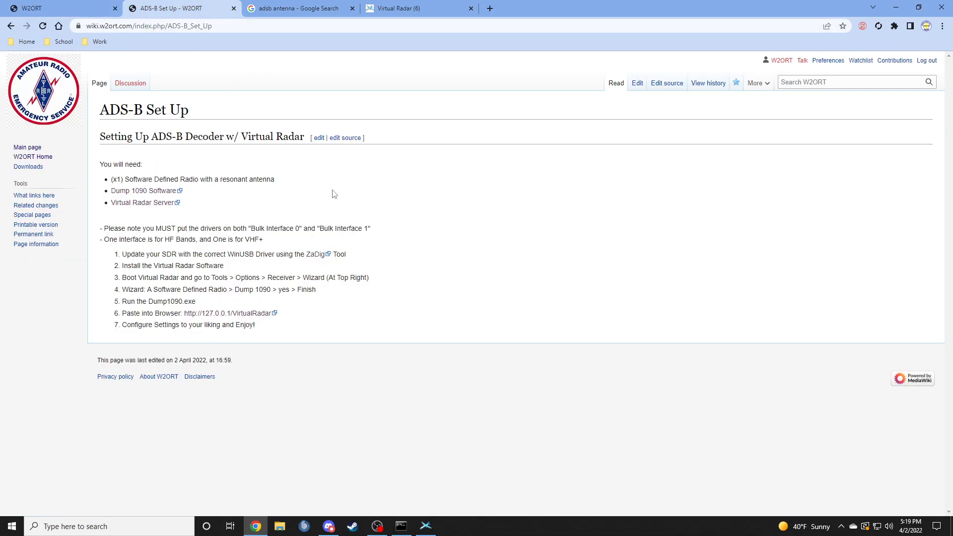
click(55, 8)
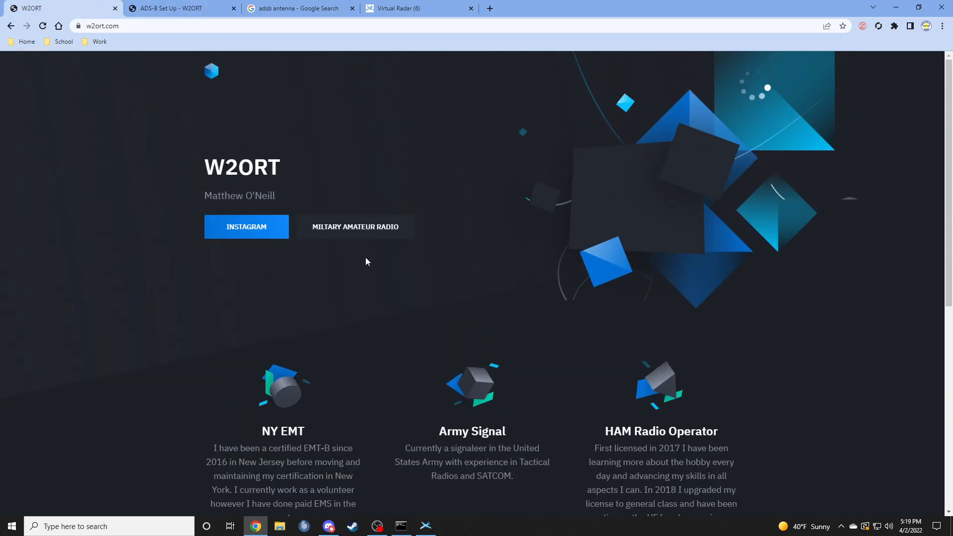
mouse_move(383, 232)
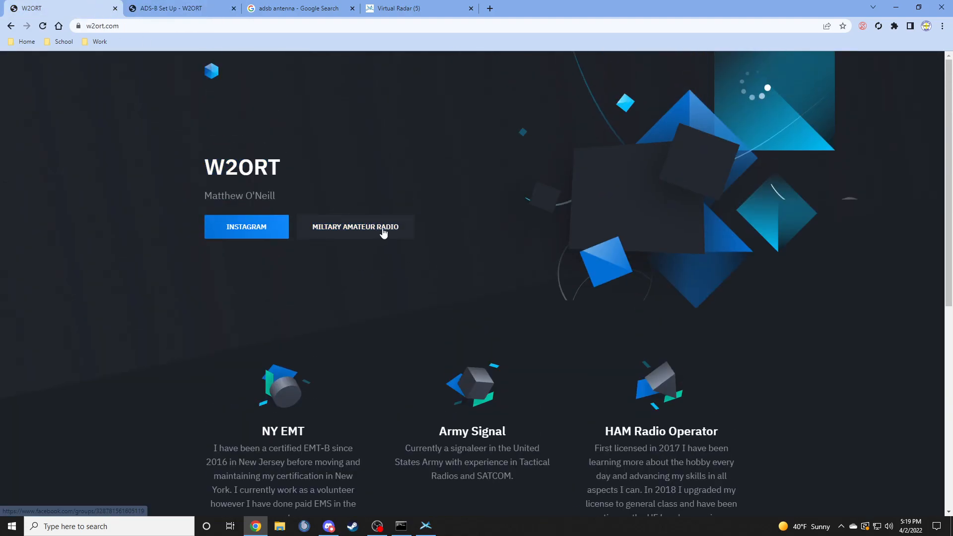
mouse_move(434, 234)
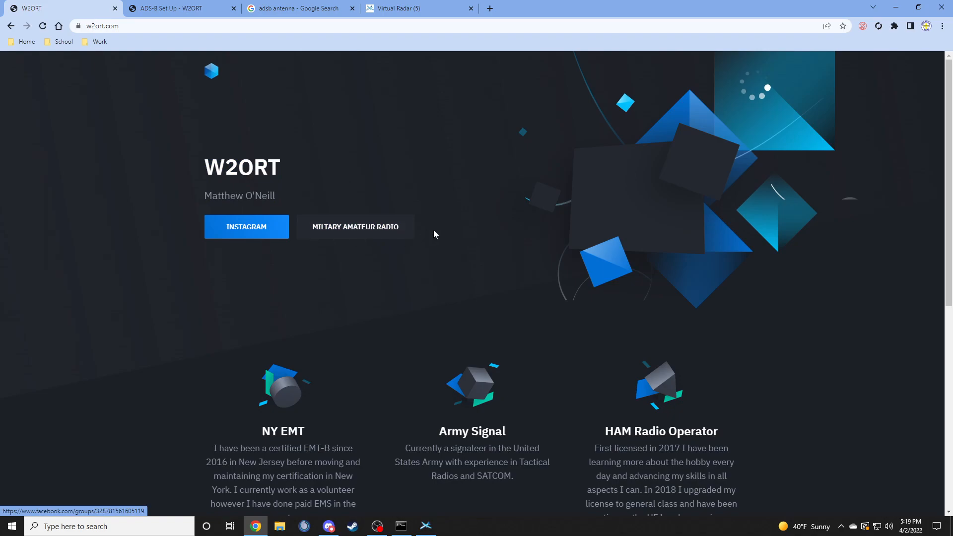
mouse_move(437, 234)
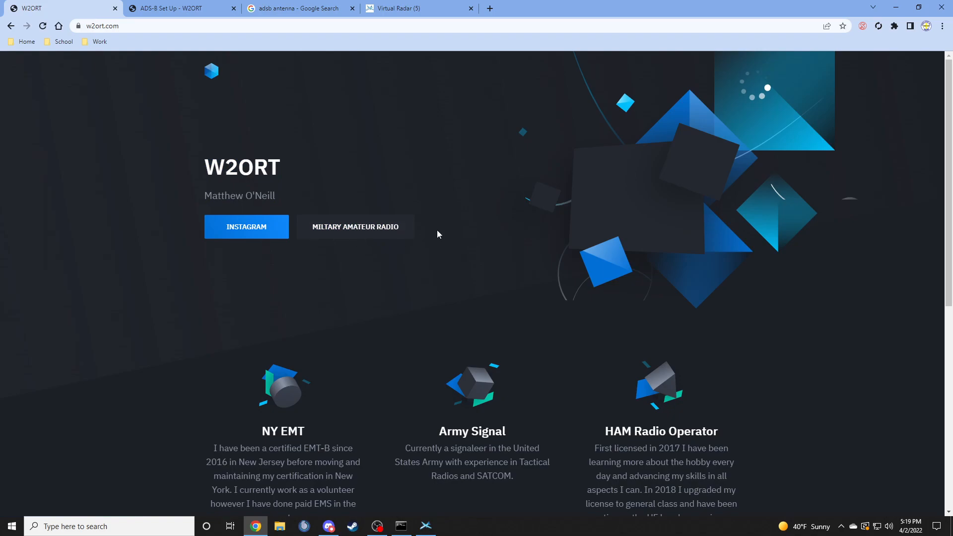
mouse_move(454, 231)
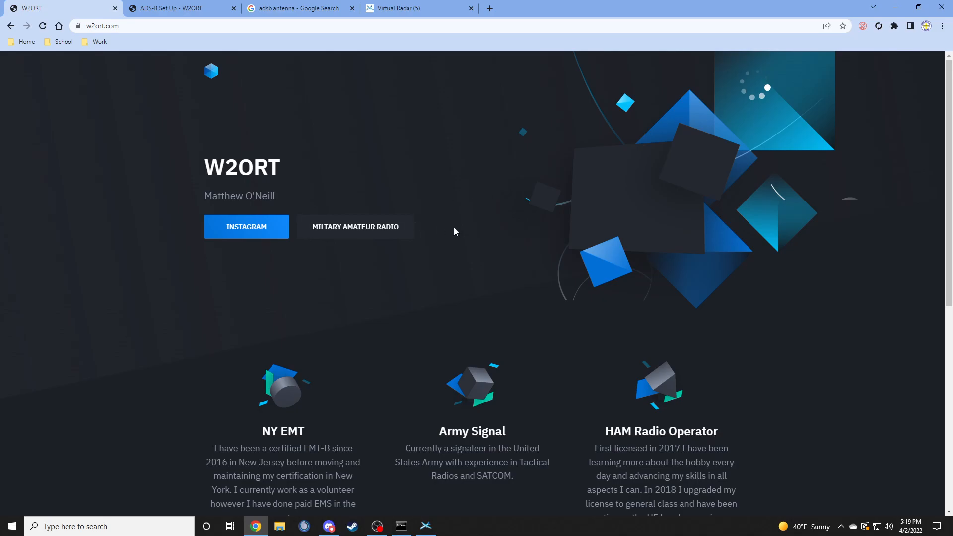